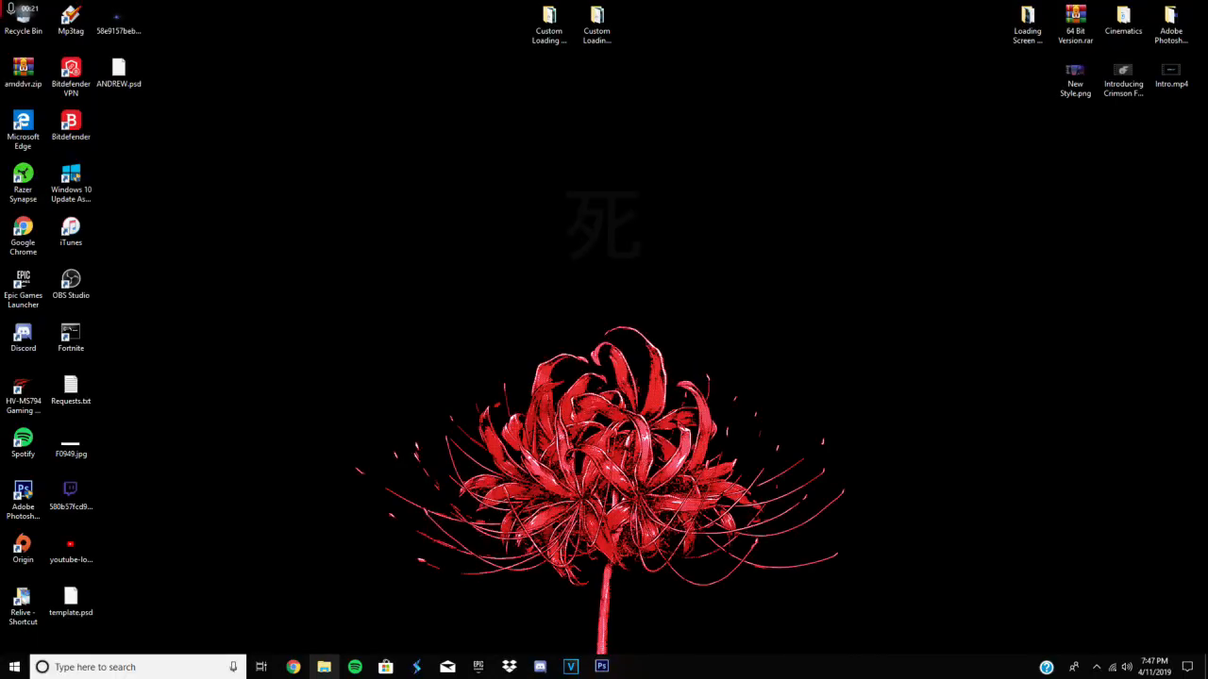
Browse to the MediaFire Custom_Loading_Screen_Template folder link, start the download and dismiss the Premium popup
left_click(294, 668)
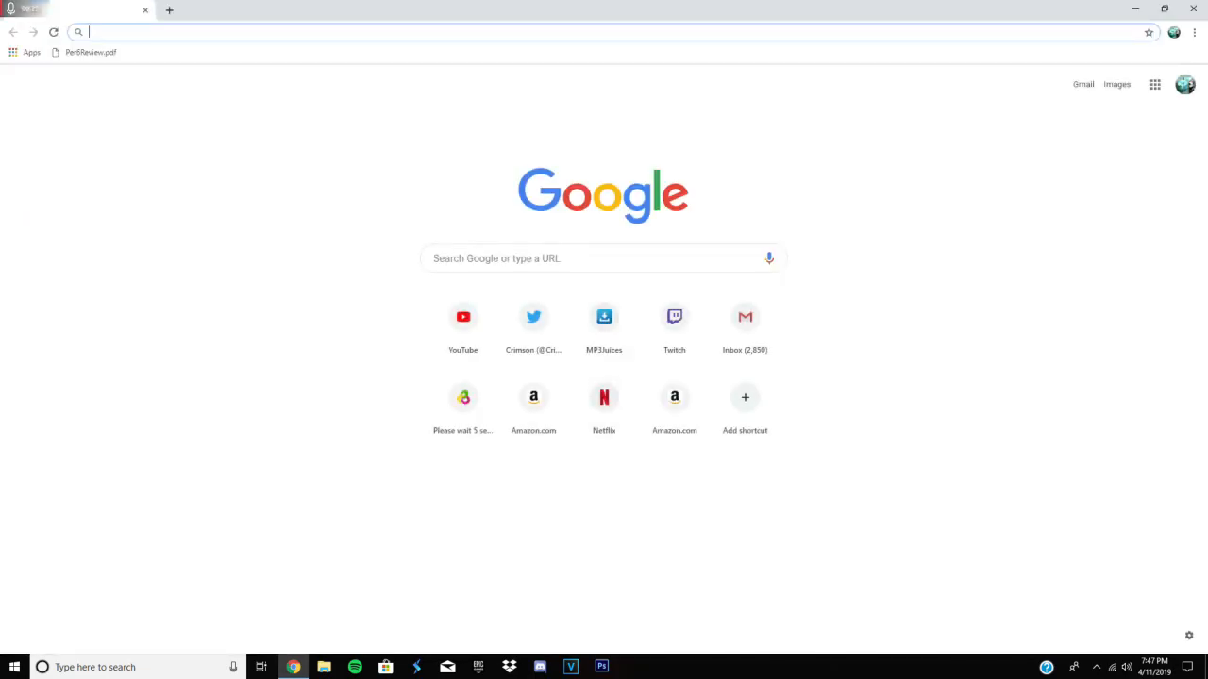
type("http://www.mediafire.com/folder/b3kjtazsazdzb/Custom_Loading_Screen_Template")
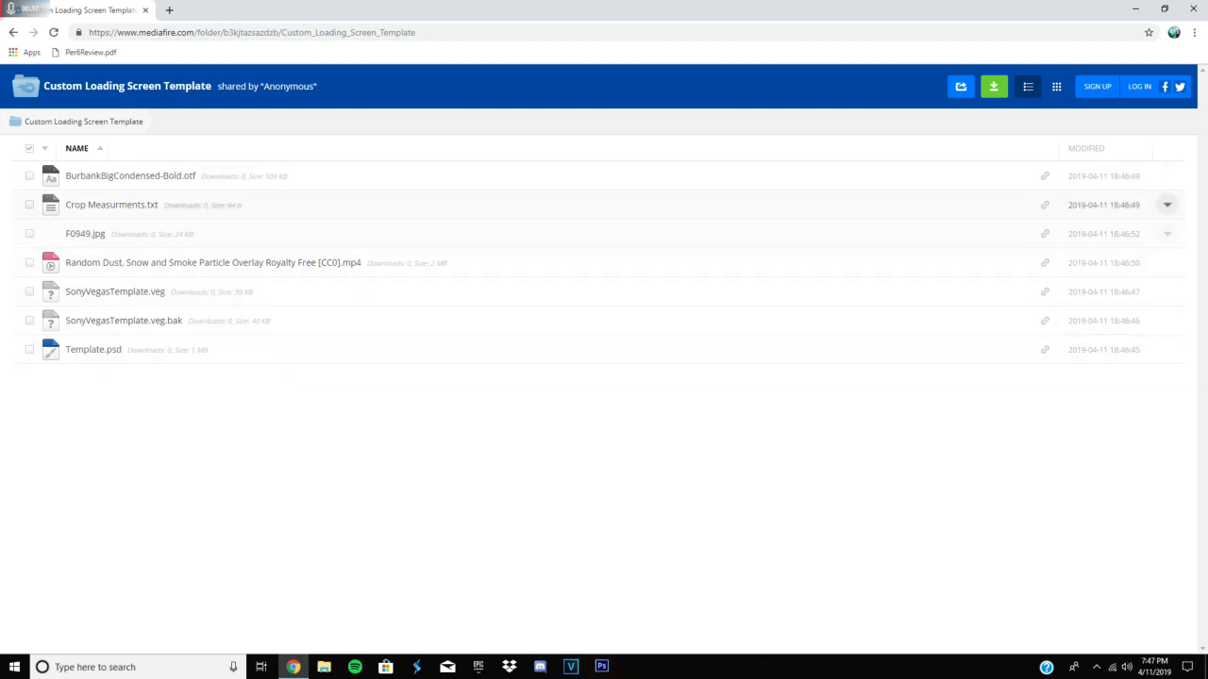
left_click(993, 87)
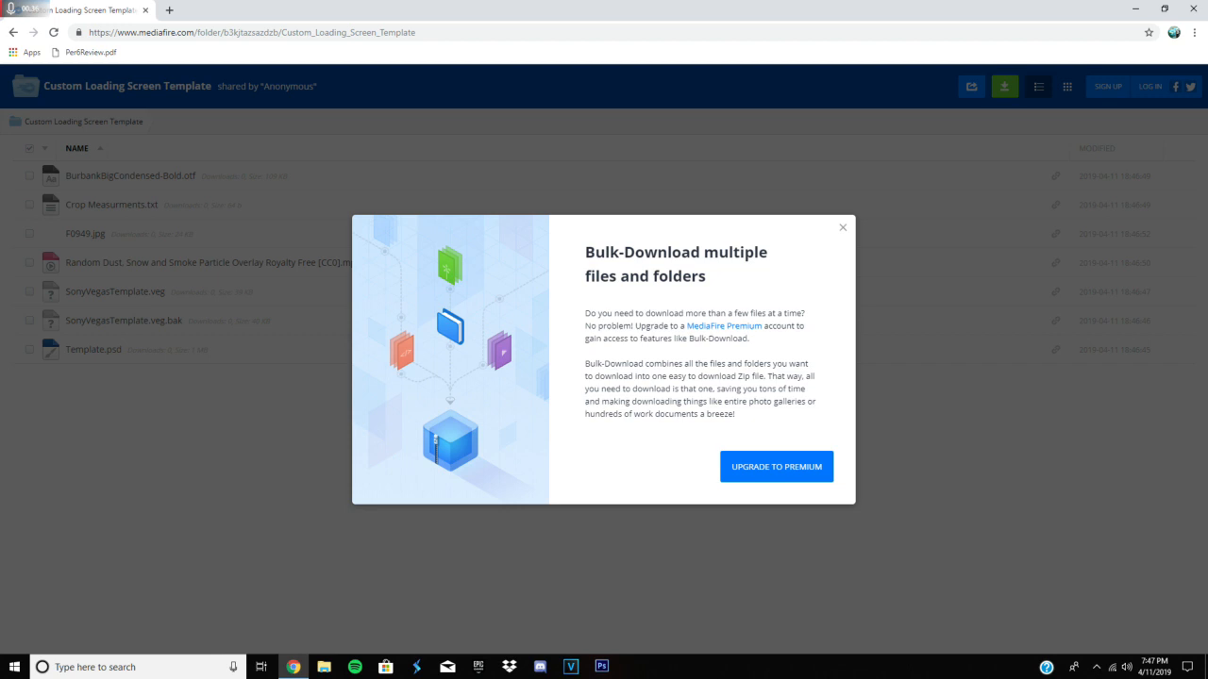
left_click(842, 226)
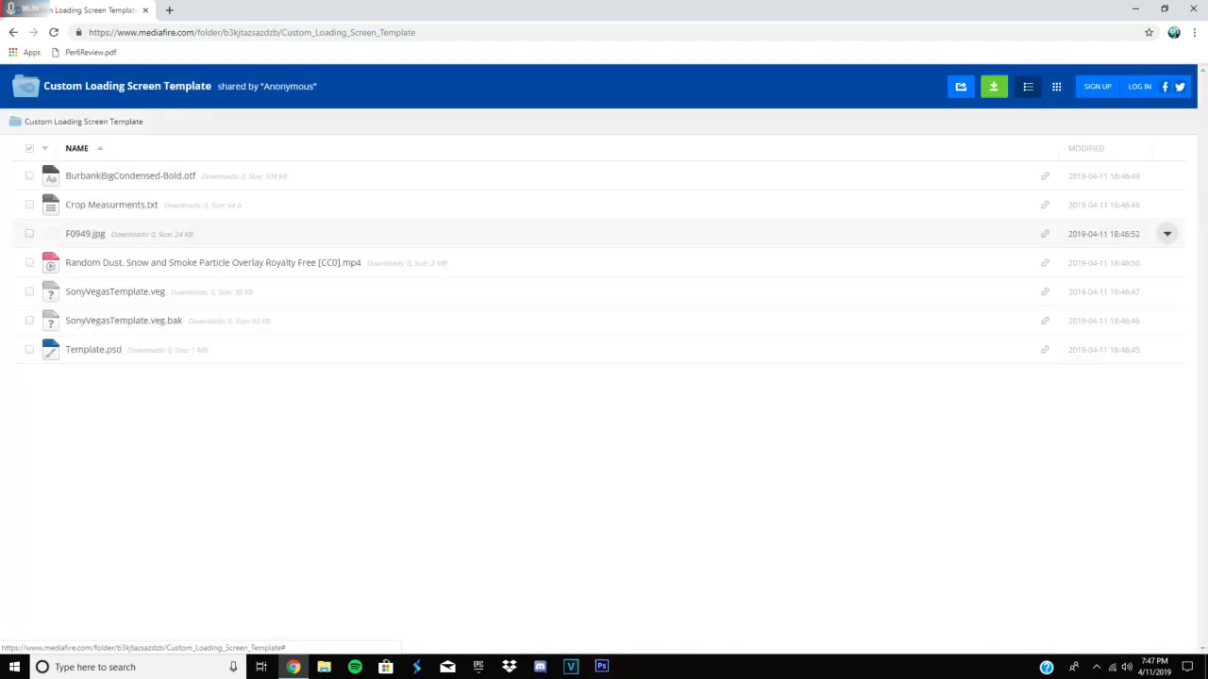
left_click(1166, 176)
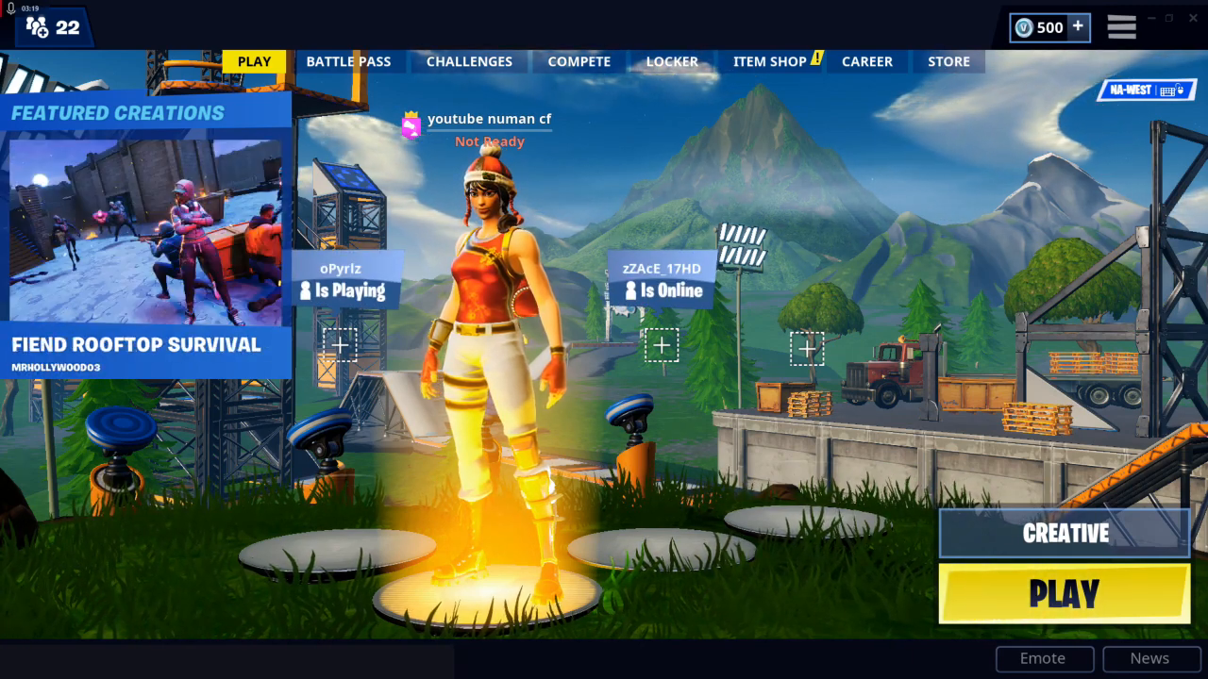
left_click(672, 61)
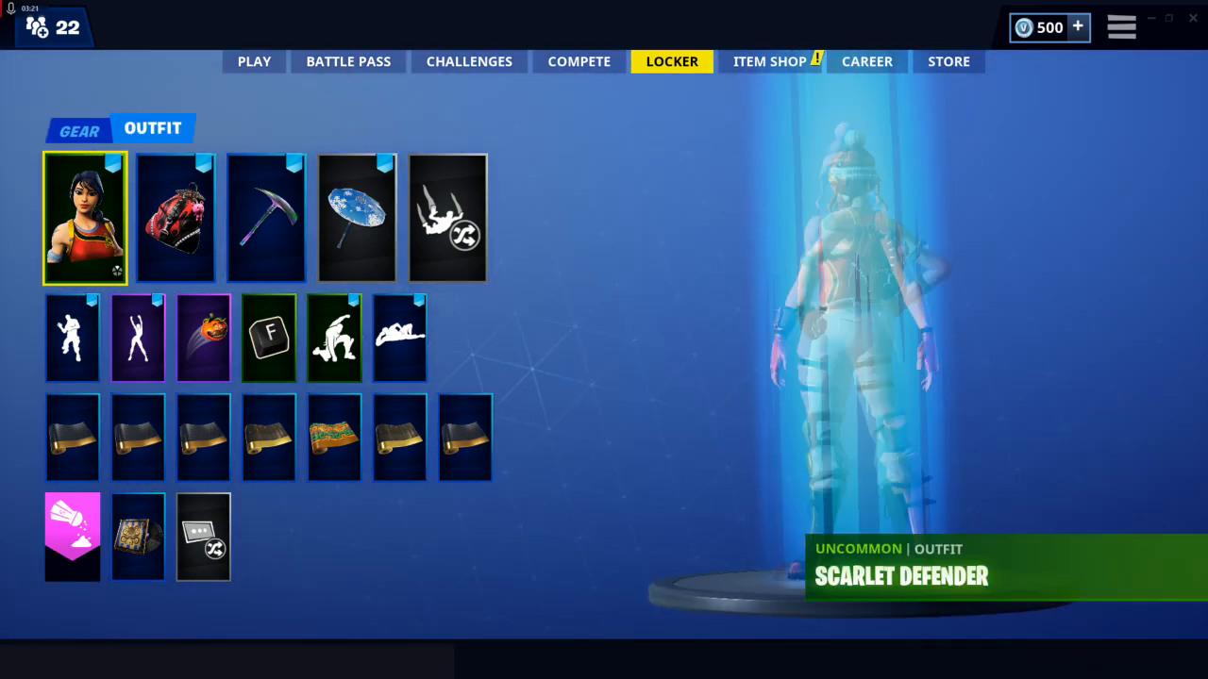
left_click(83, 219)
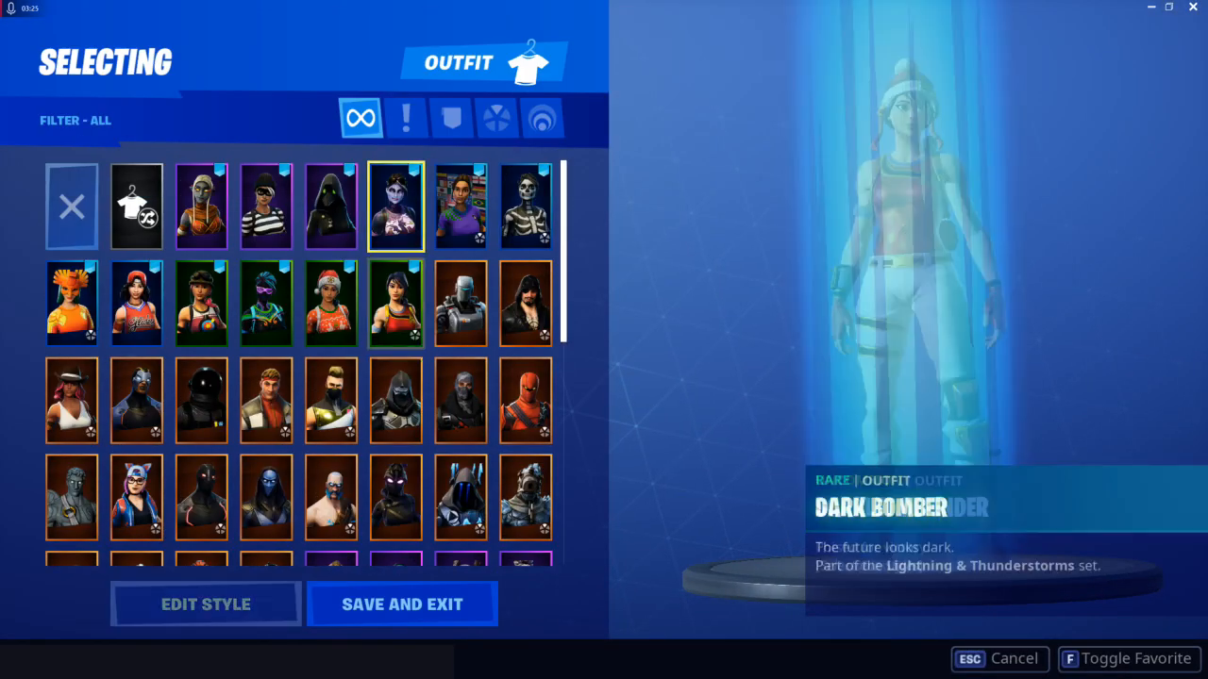
left_click(525, 206)
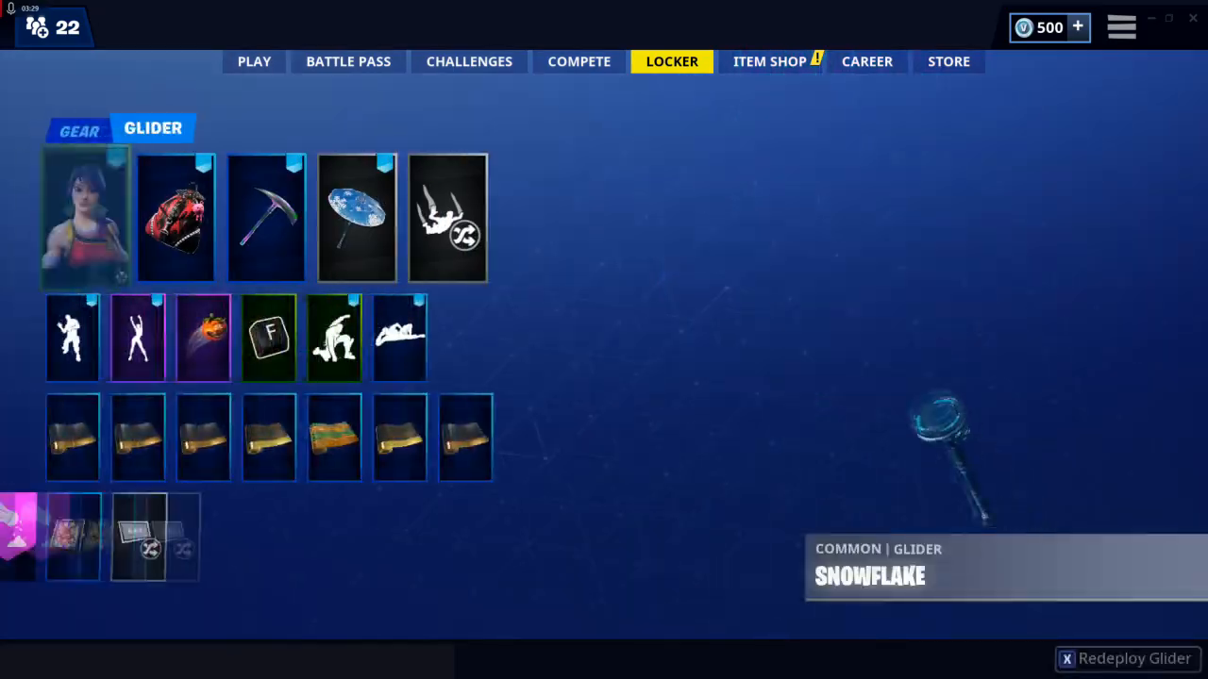
left_click(253, 61)
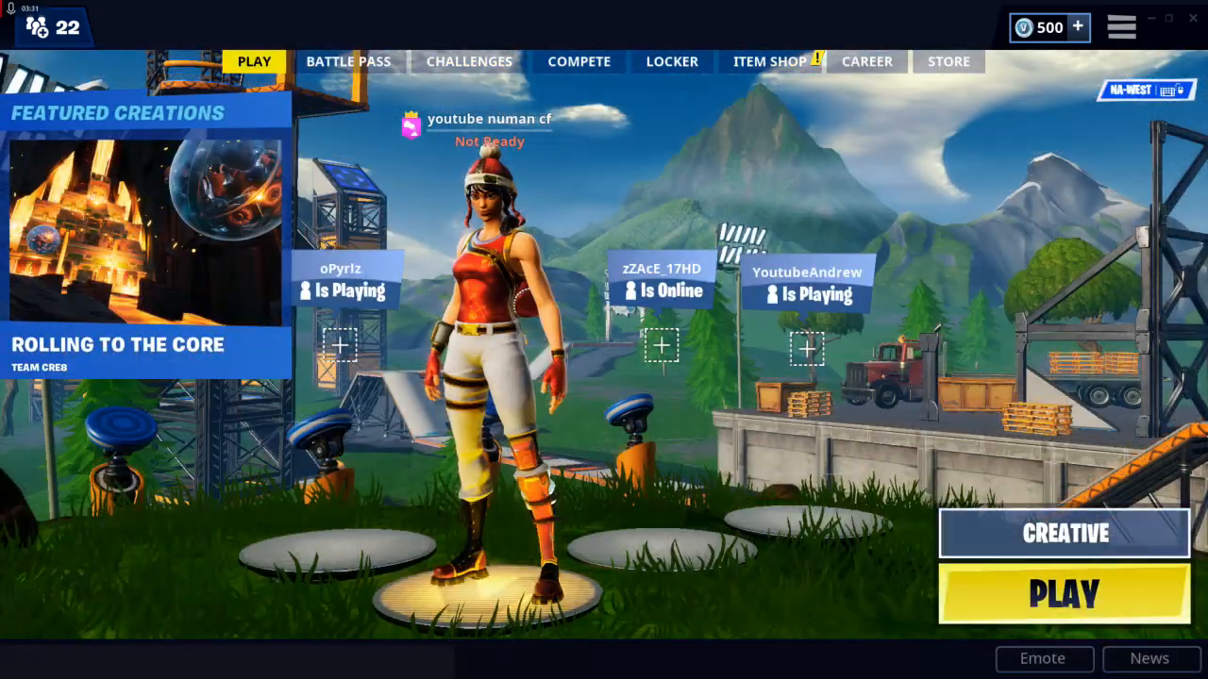
Select Playground mode, accept its match options and launch the match
left_click(1065, 593)
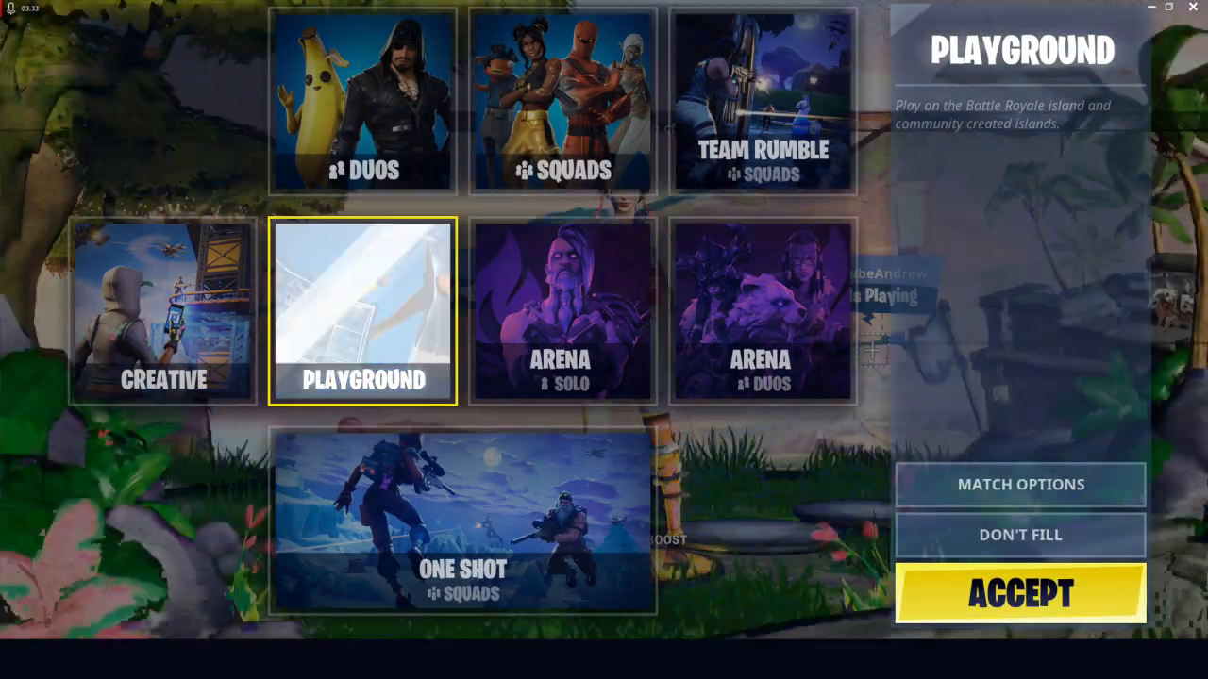
left_click(1019, 483)
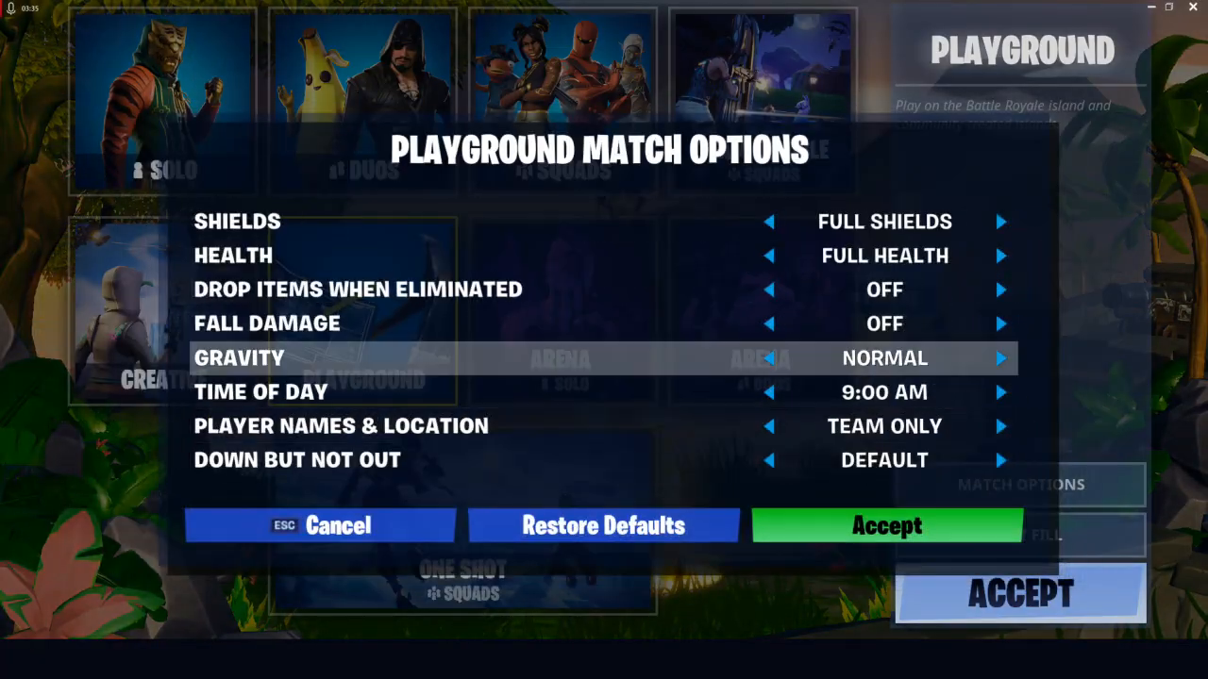
left_click(317, 524)
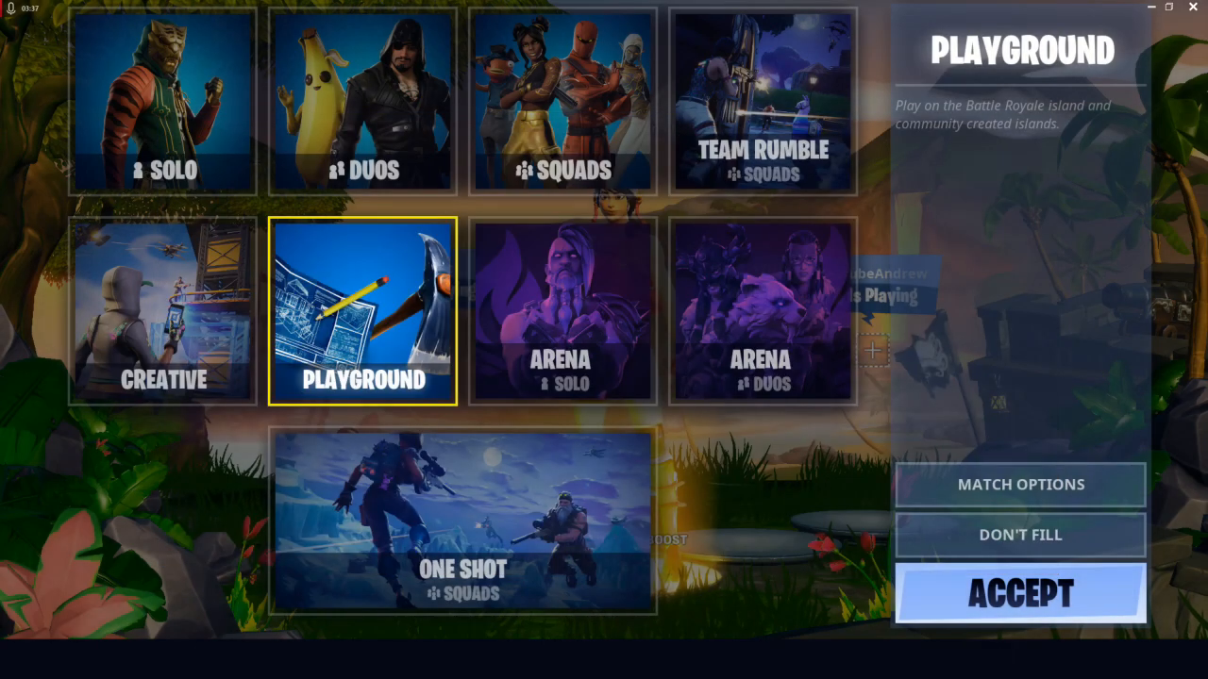
left_click(1019, 592)
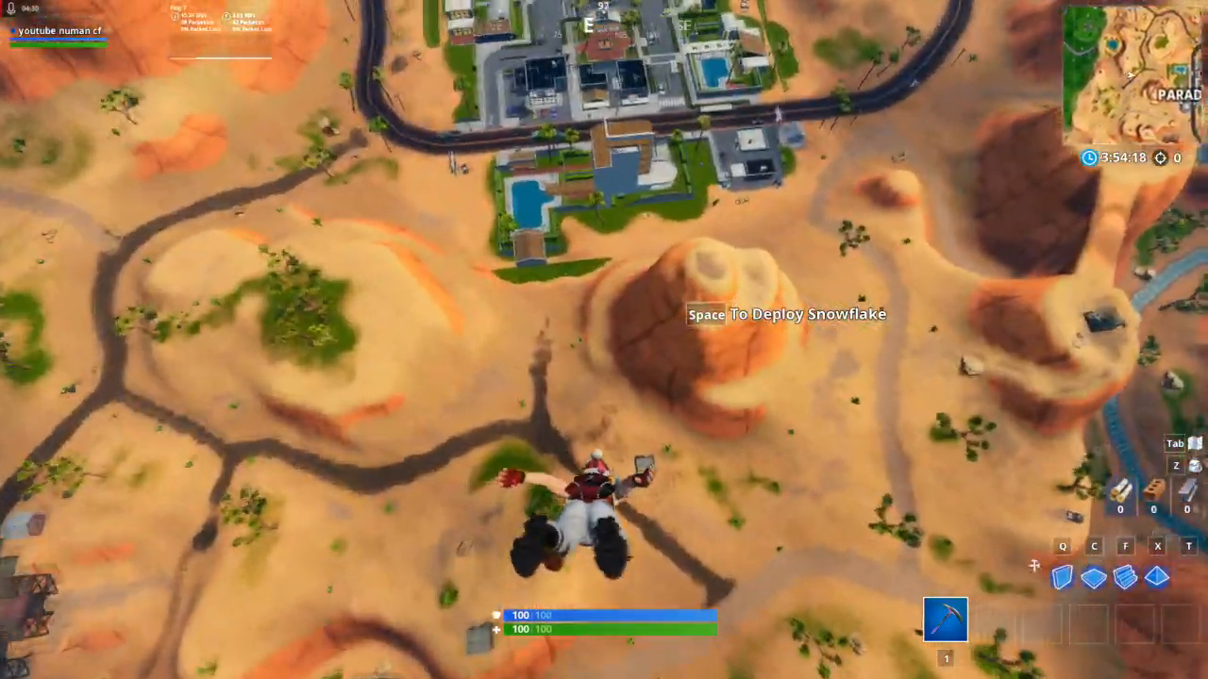
Deploy the glider, land near Paradise, roam the hills and bring up the menu
key("space")
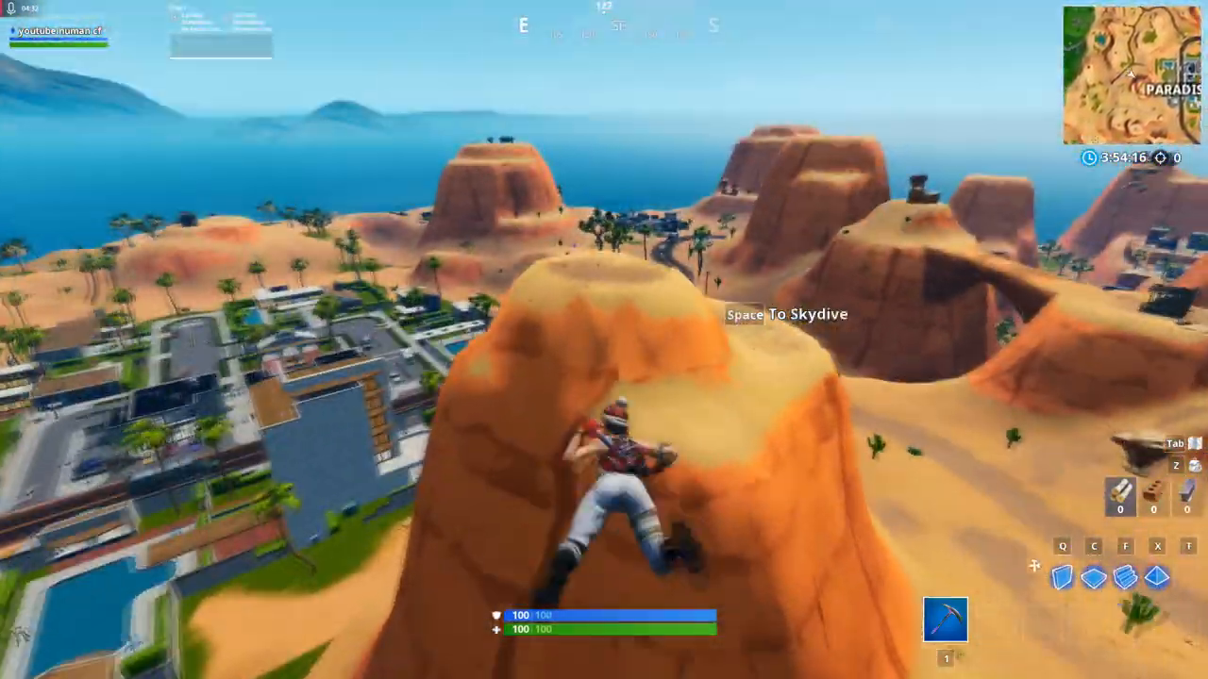
key("space")
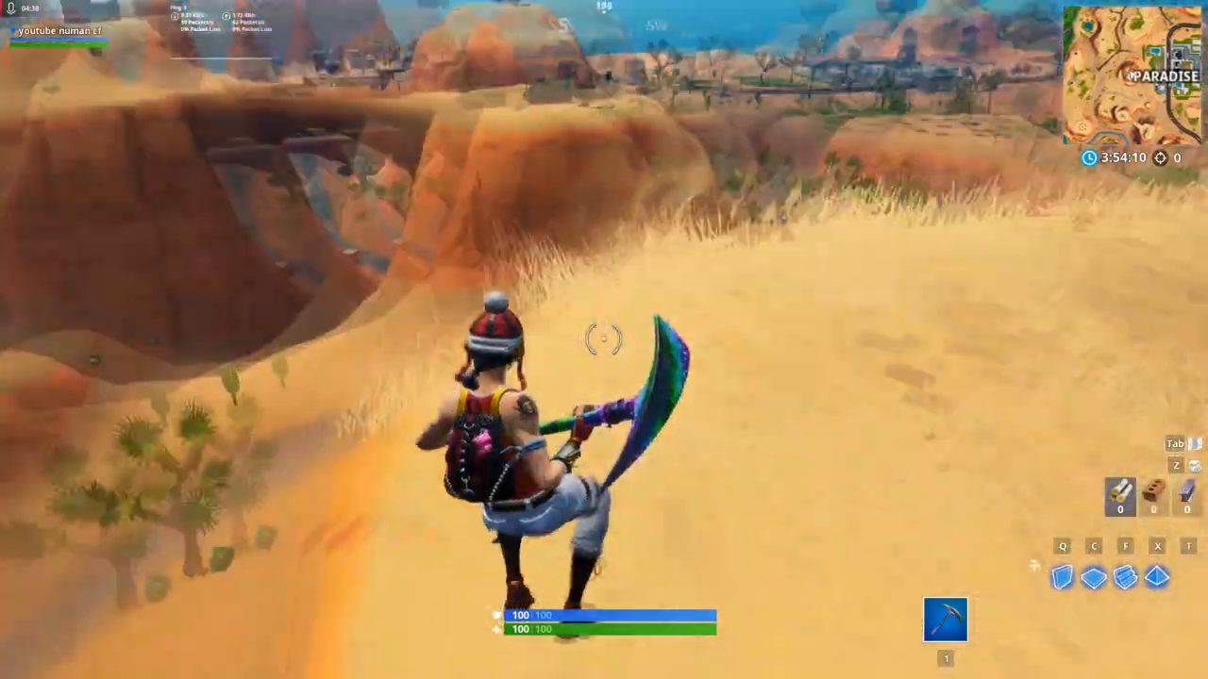
key("b")
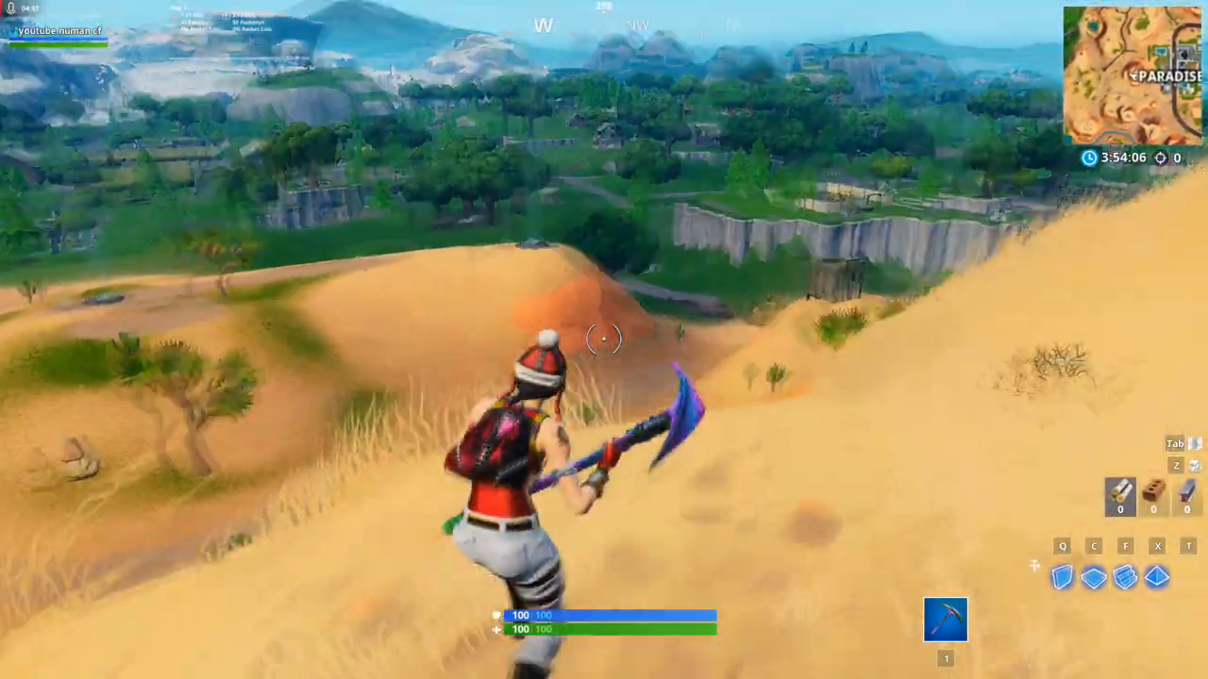
key("b")
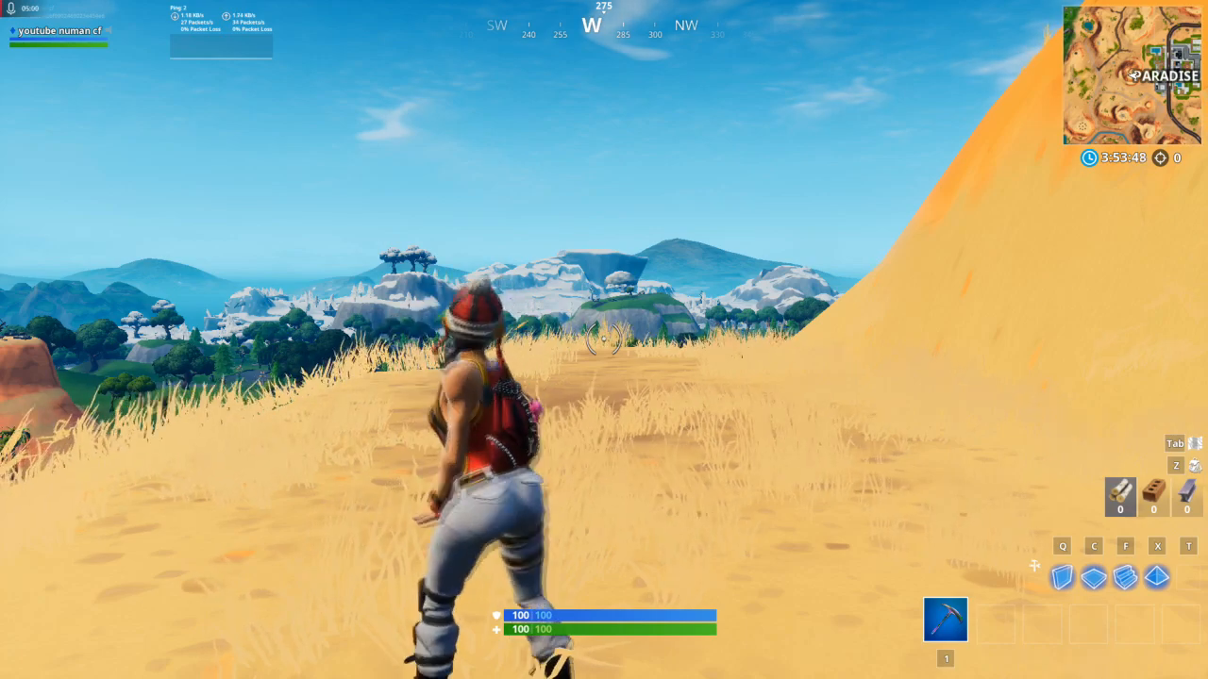
key("Escape")
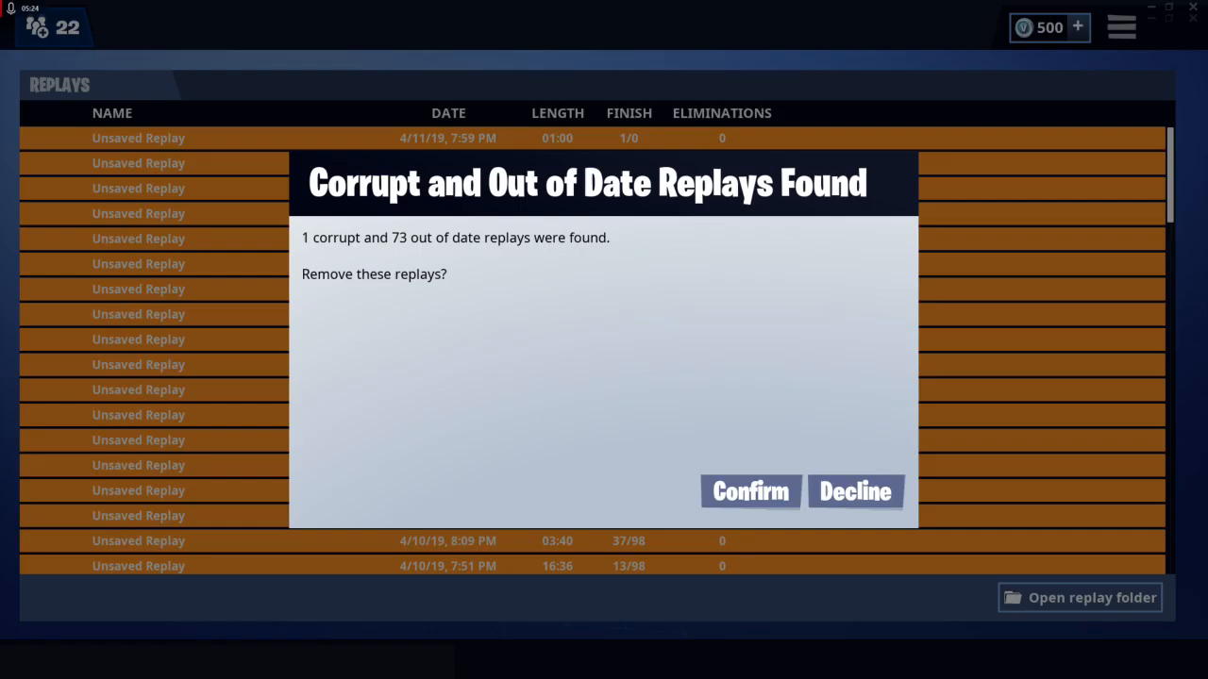
Confirm removing the corrupt and outdated replays and play the newest replay
left_click(853, 490)
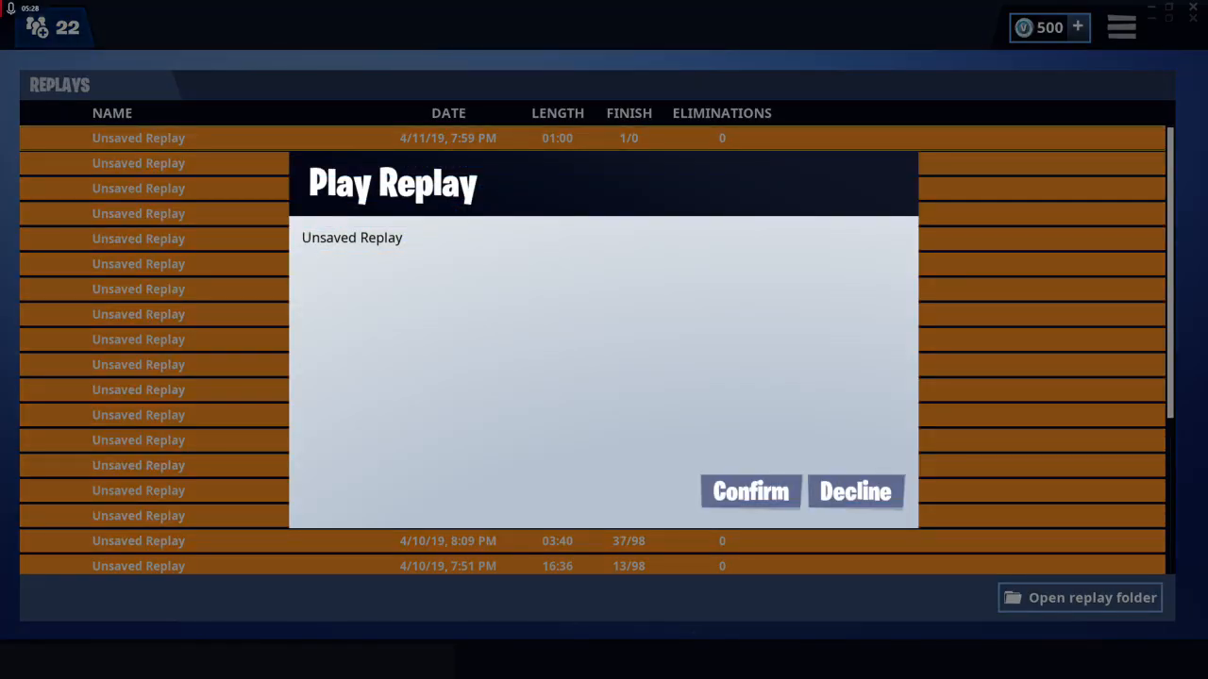
left_click(751, 491)
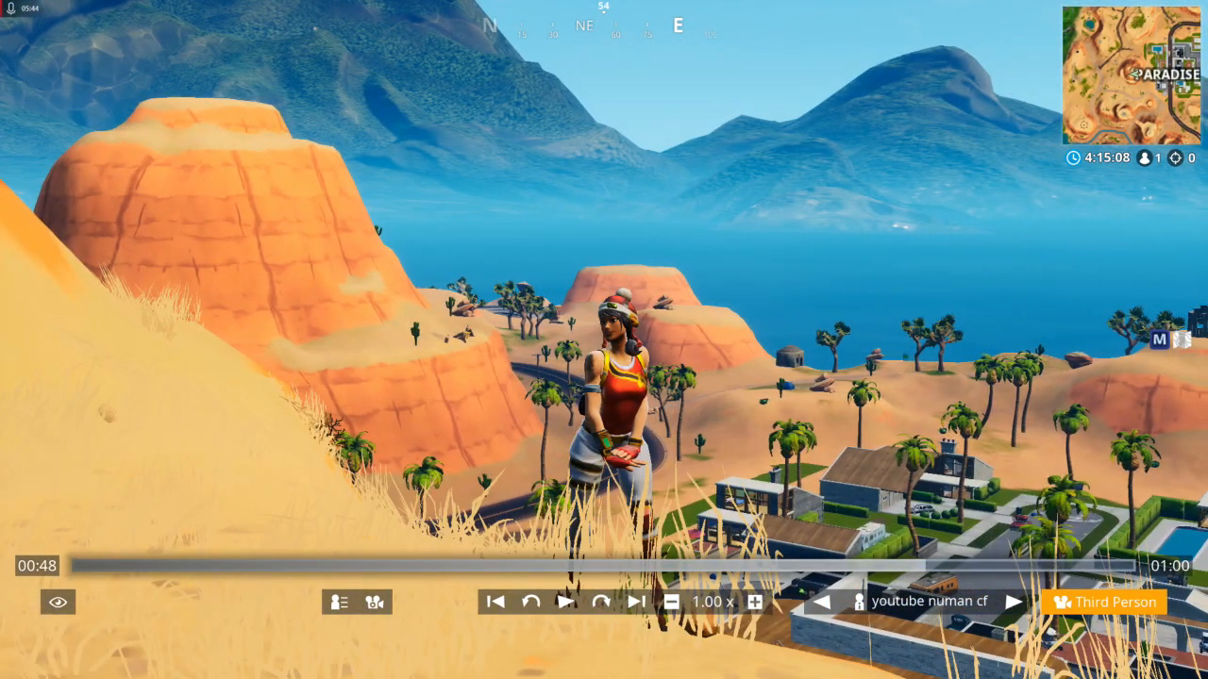
Apply the changed video settings and choose to quit Fortnite
left_click(1102, 602)
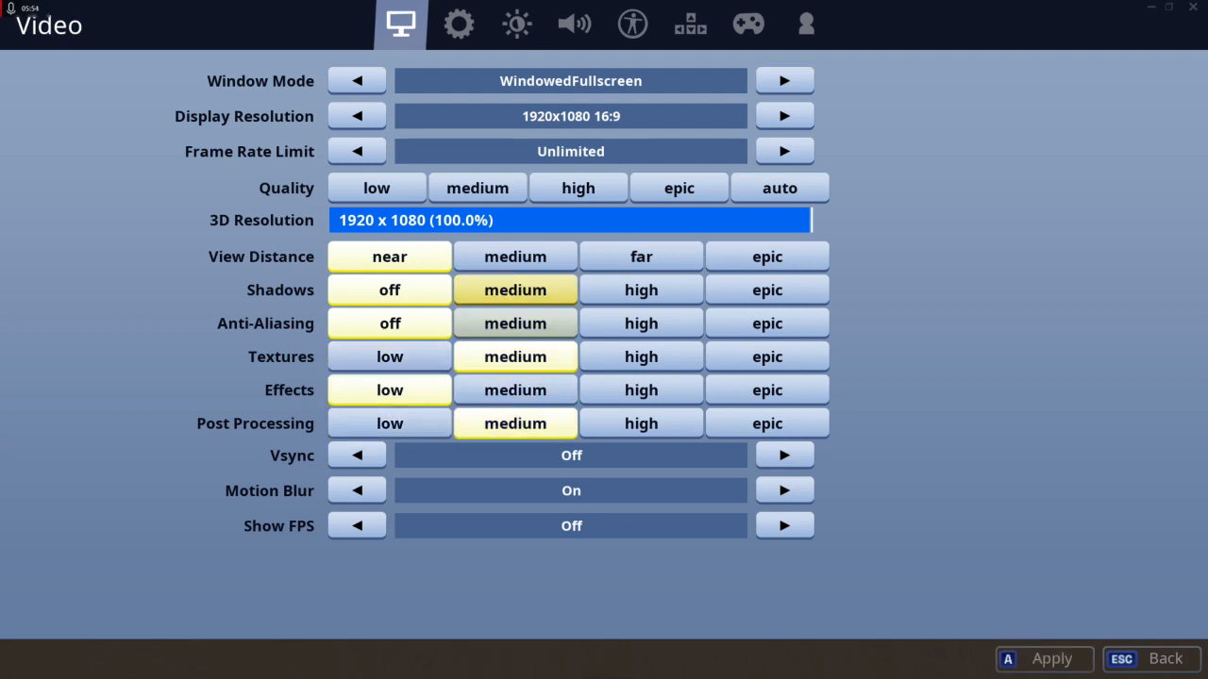
left_click(389, 389)
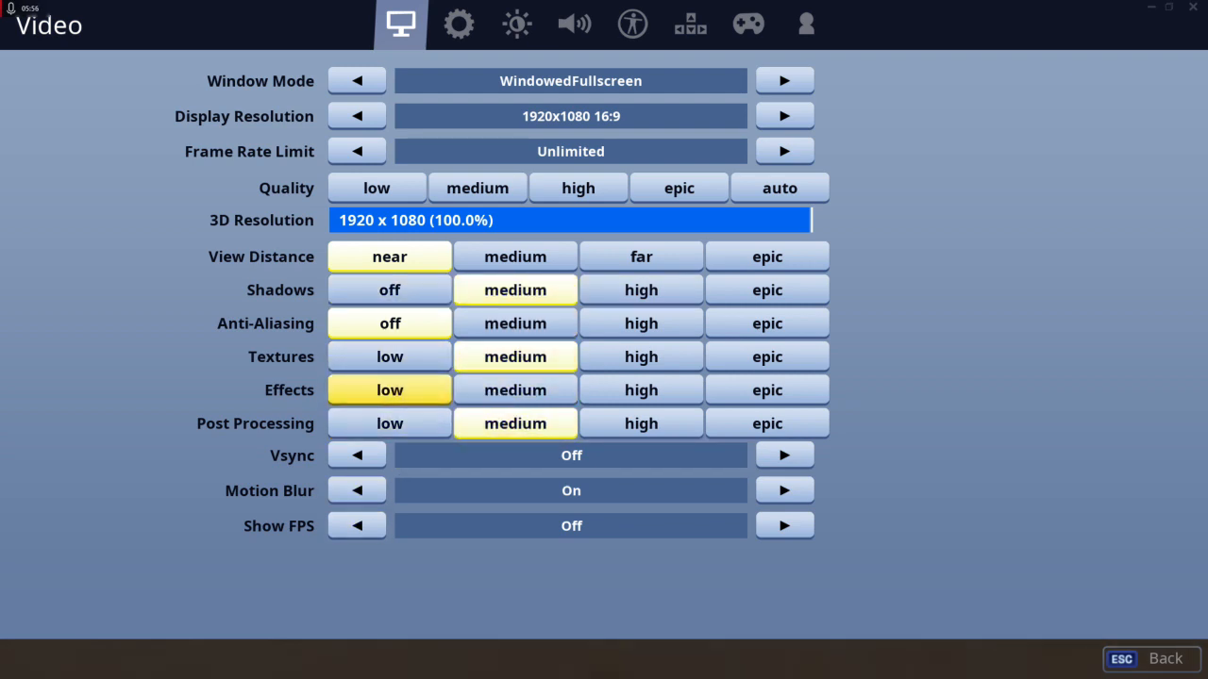
left_click(1121, 657)
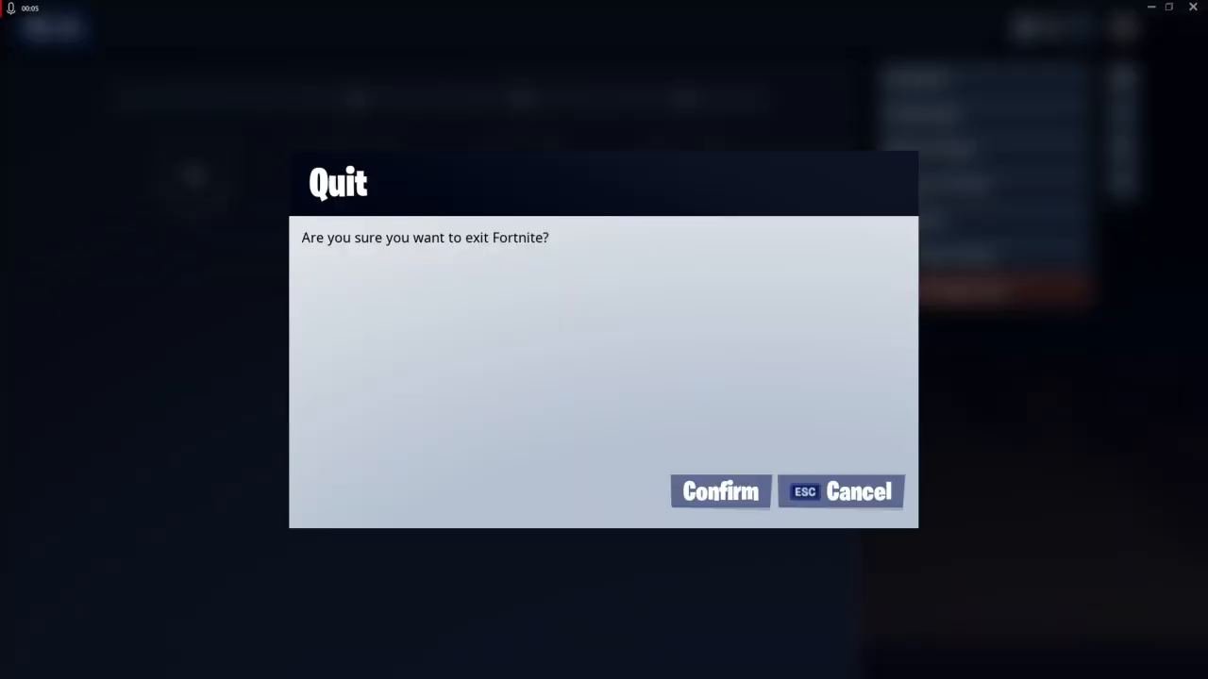
Exit Fortnite and move the newest Relive replay clip to the desktop
left_click(721, 491)
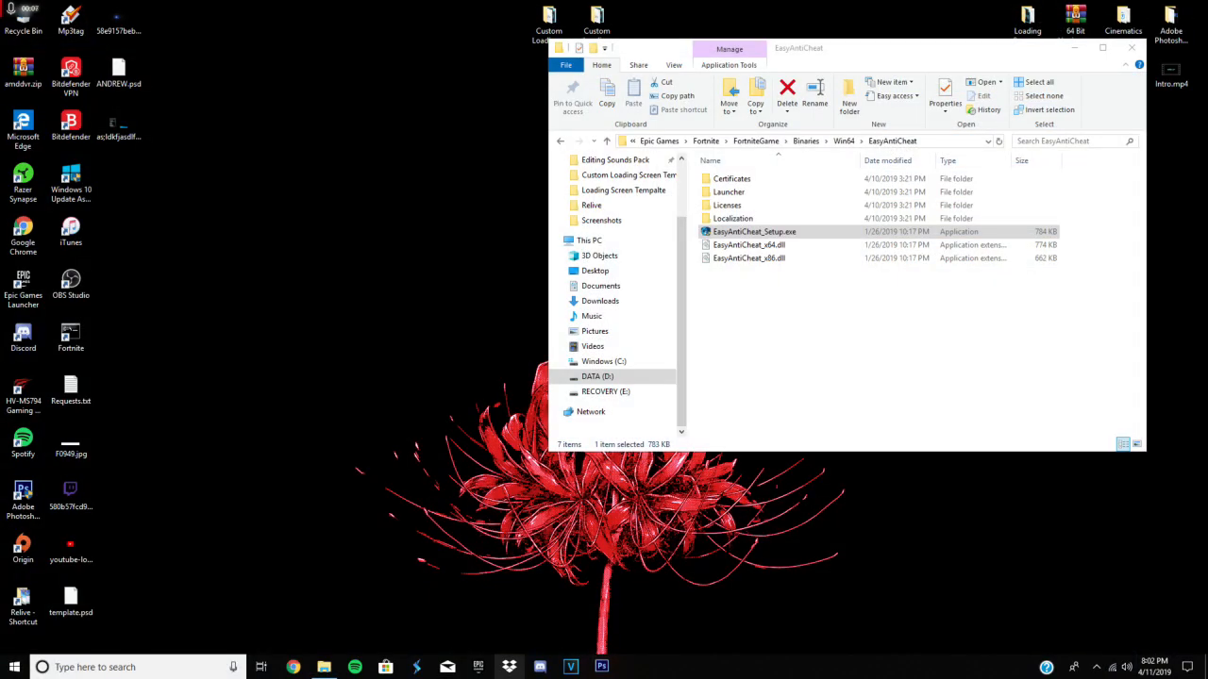
left_click(593, 204)
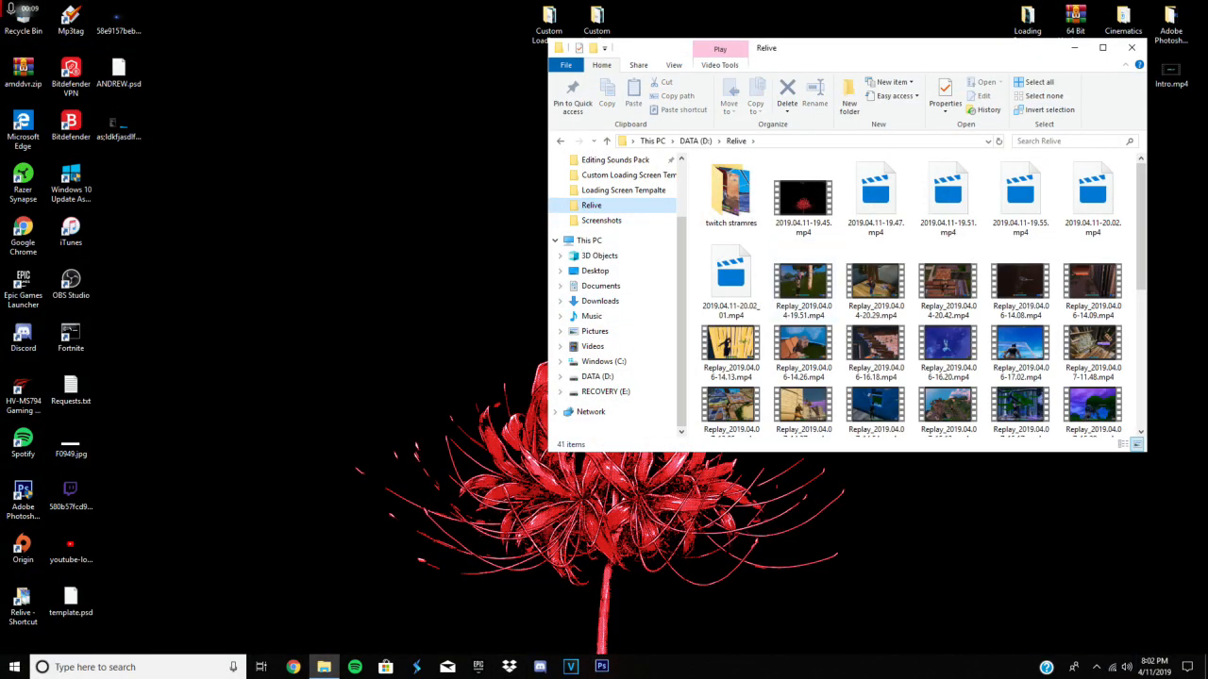
left_click(875, 198)
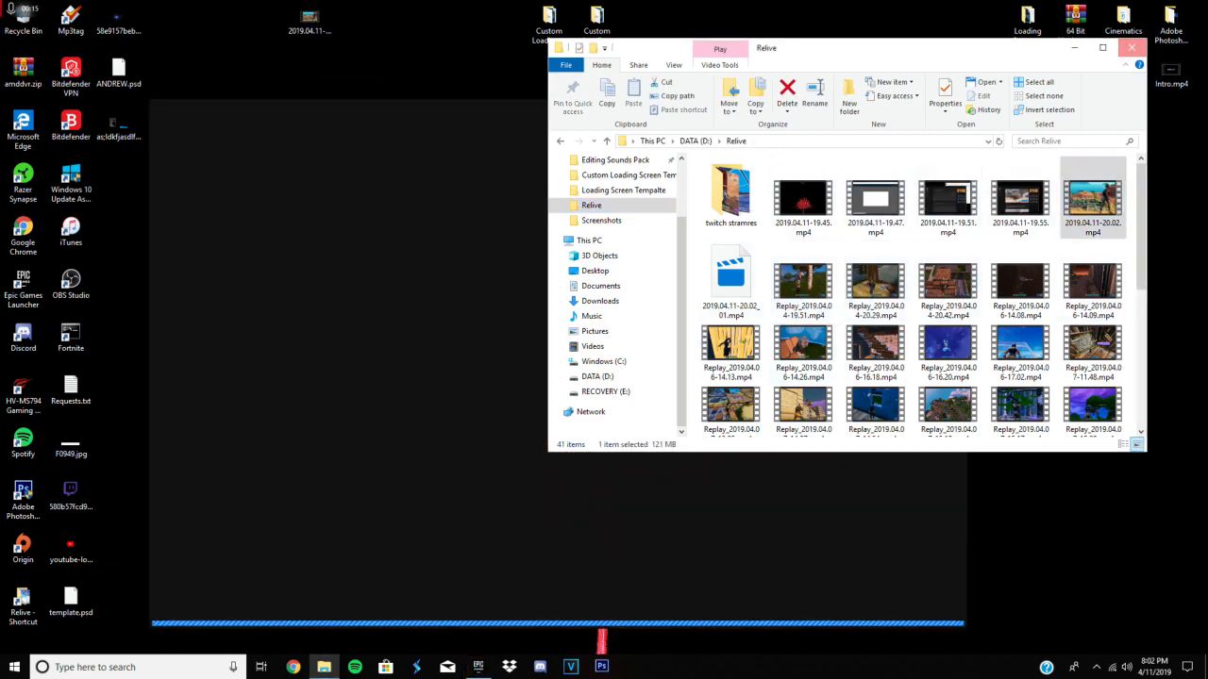
left_click(1133, 49)
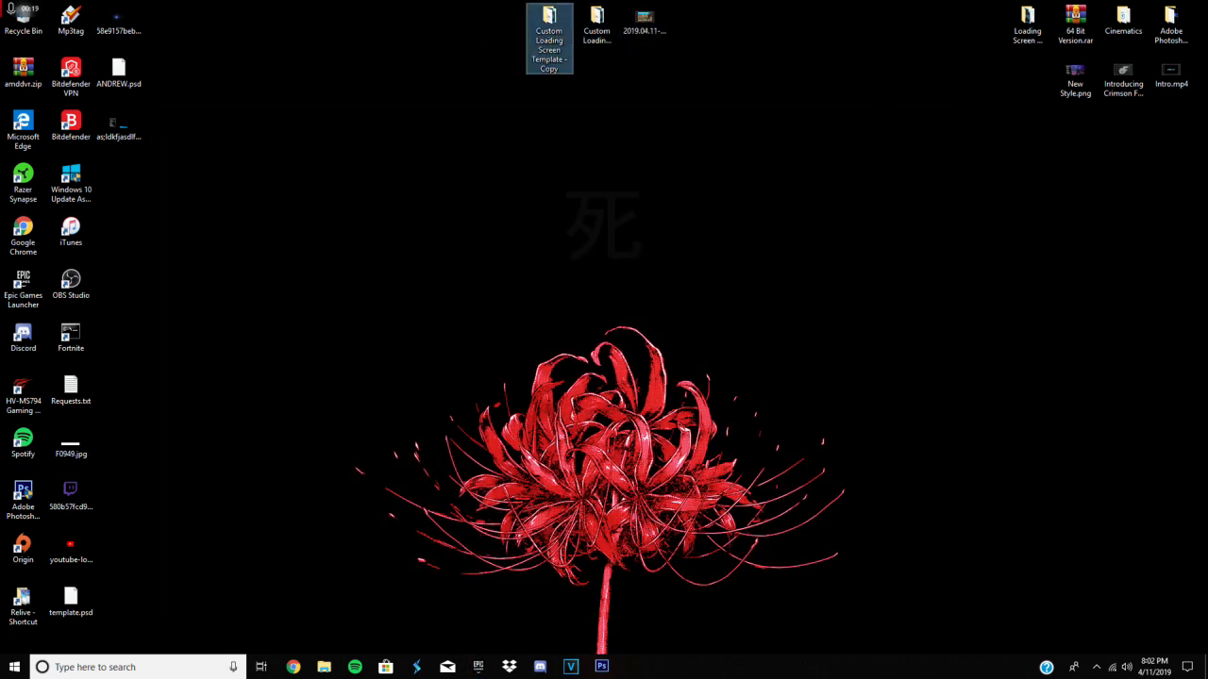
Enter the Custom Loading Screen Template - Copy folder and launch Photoshop
double_click(547, 37)
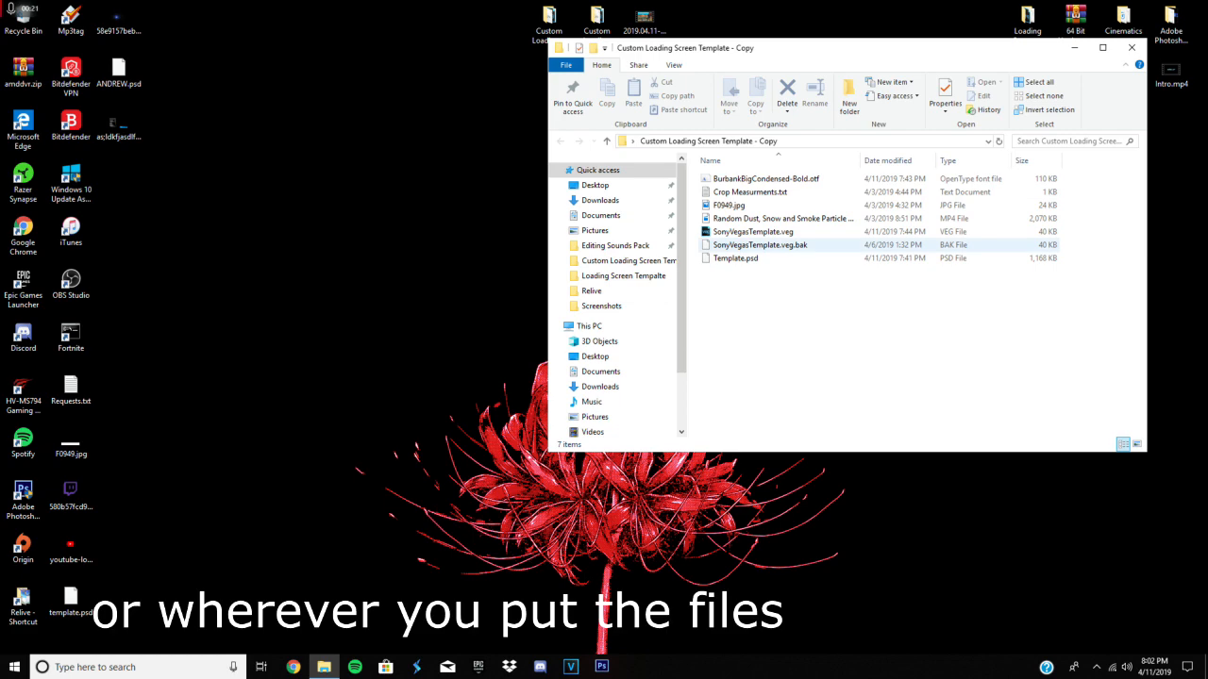
left_click(736, 256)
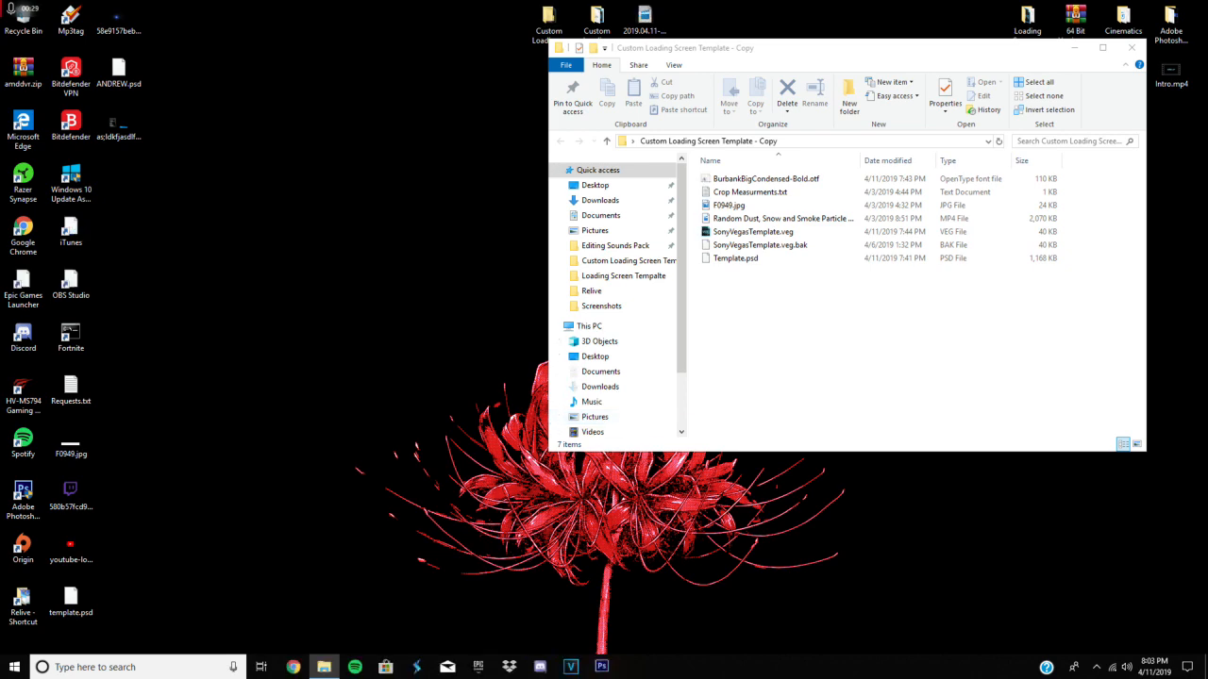
left_click(632, 668)
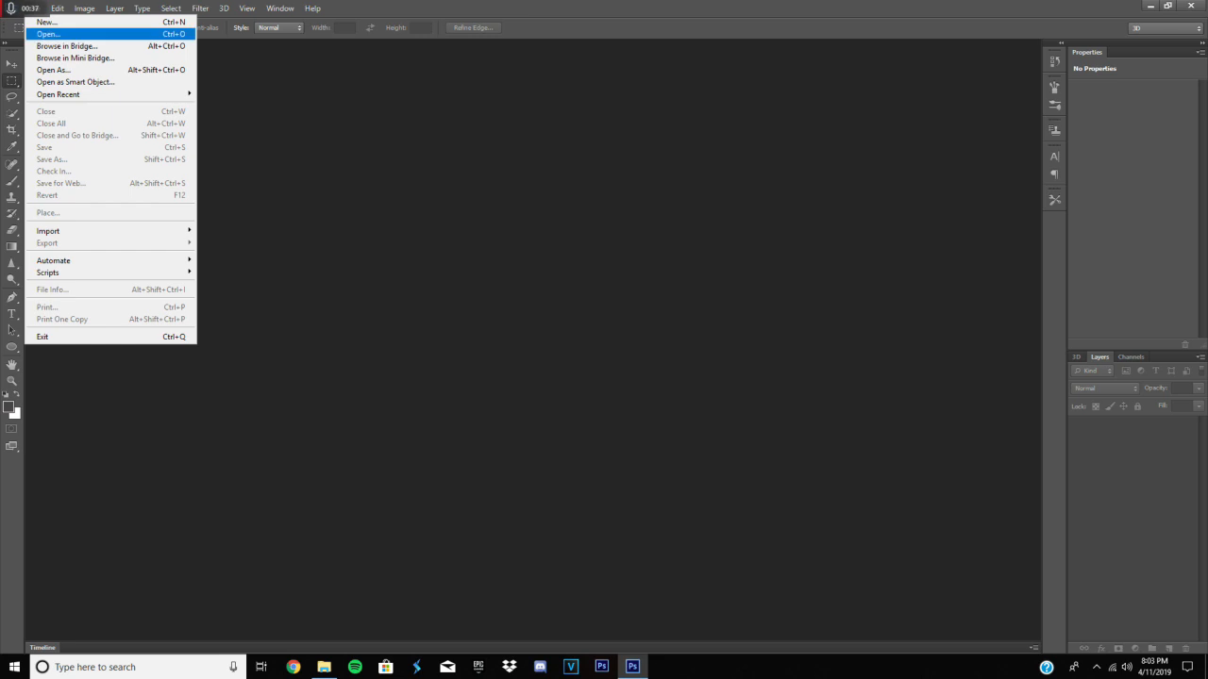
Load Template.psd from the Custom Loading Screen Template - Copy folder on the Desktop
left_click(49, 34)
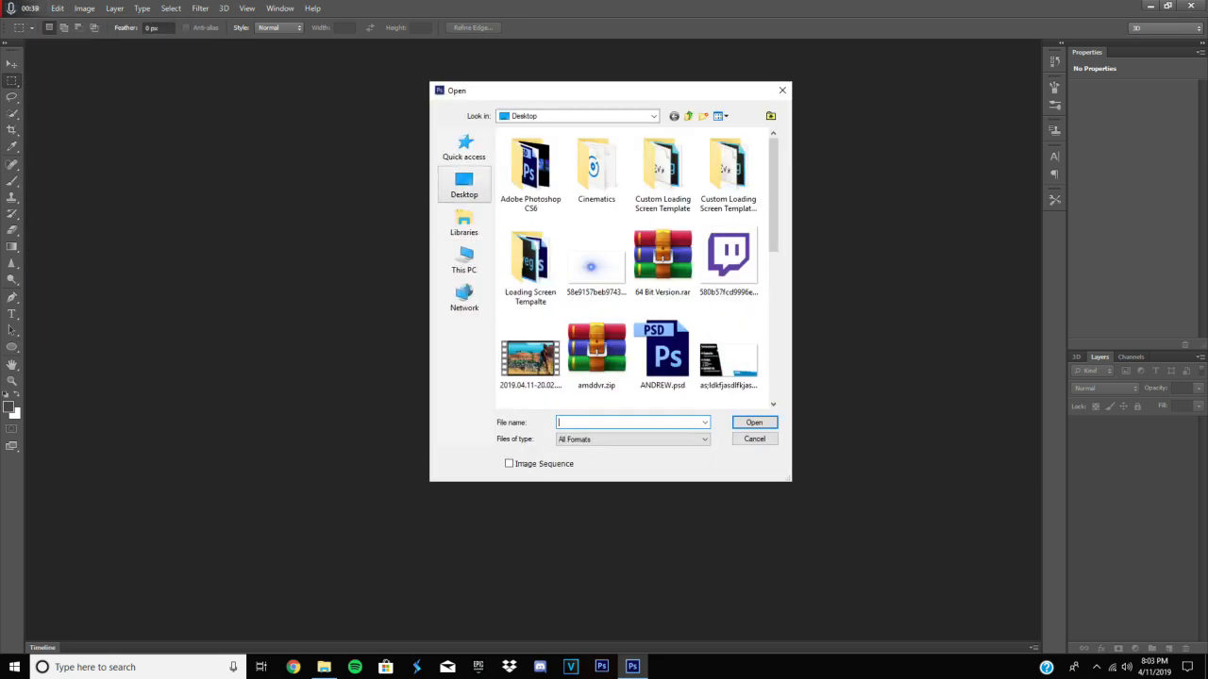
left_click(720, 115)
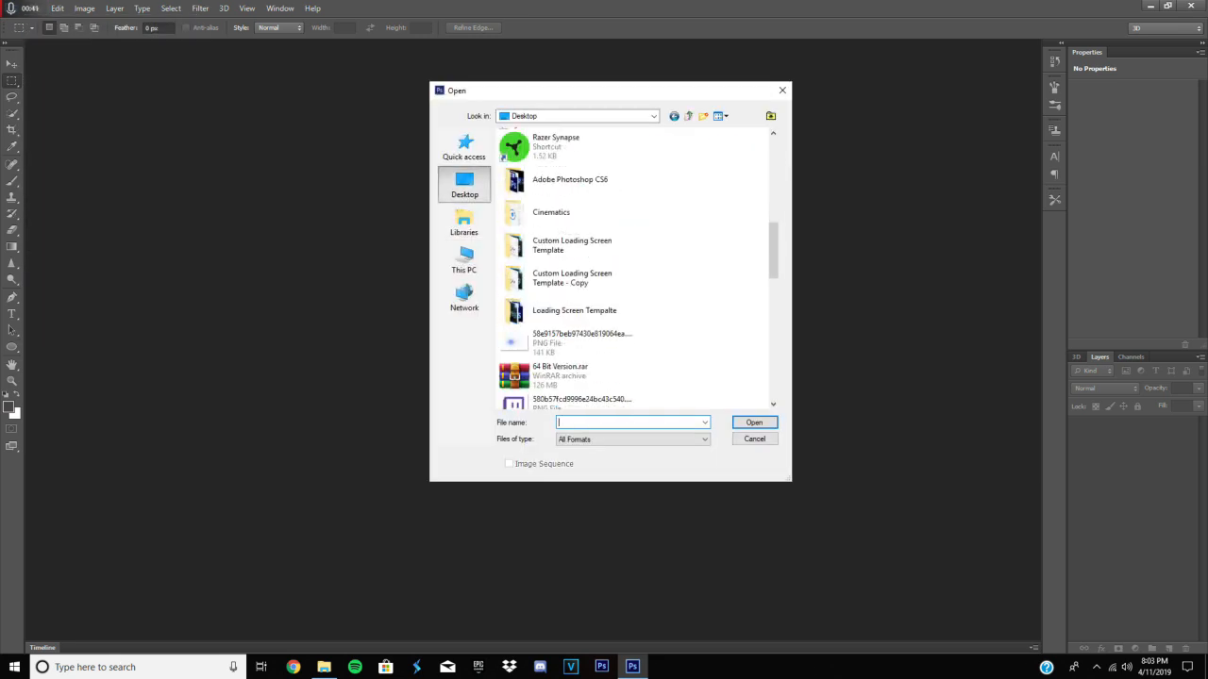
left_click(569, 278)
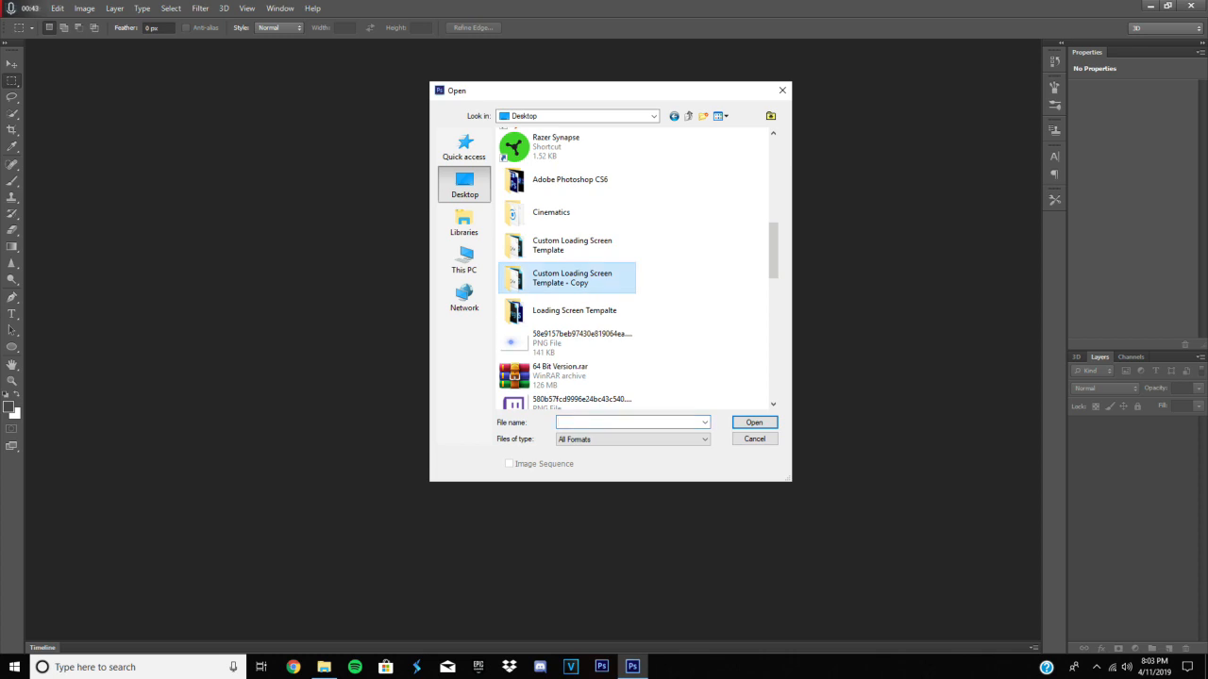
double_click(572, 277)
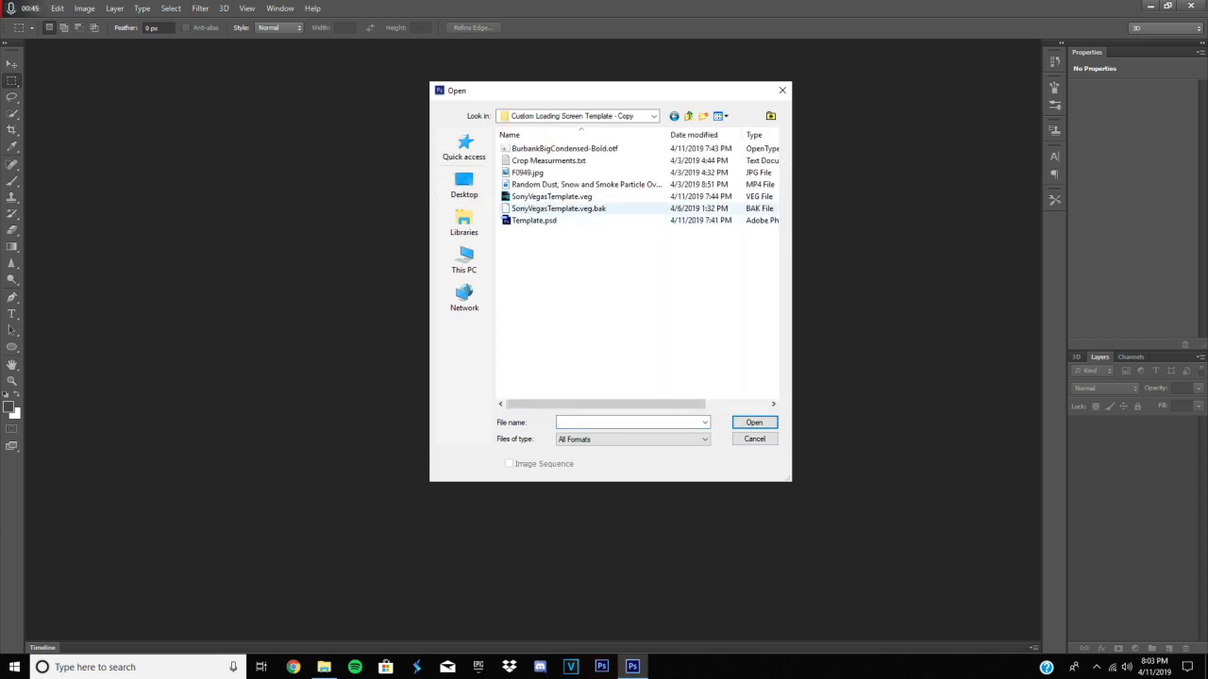
left_click(534, 219)
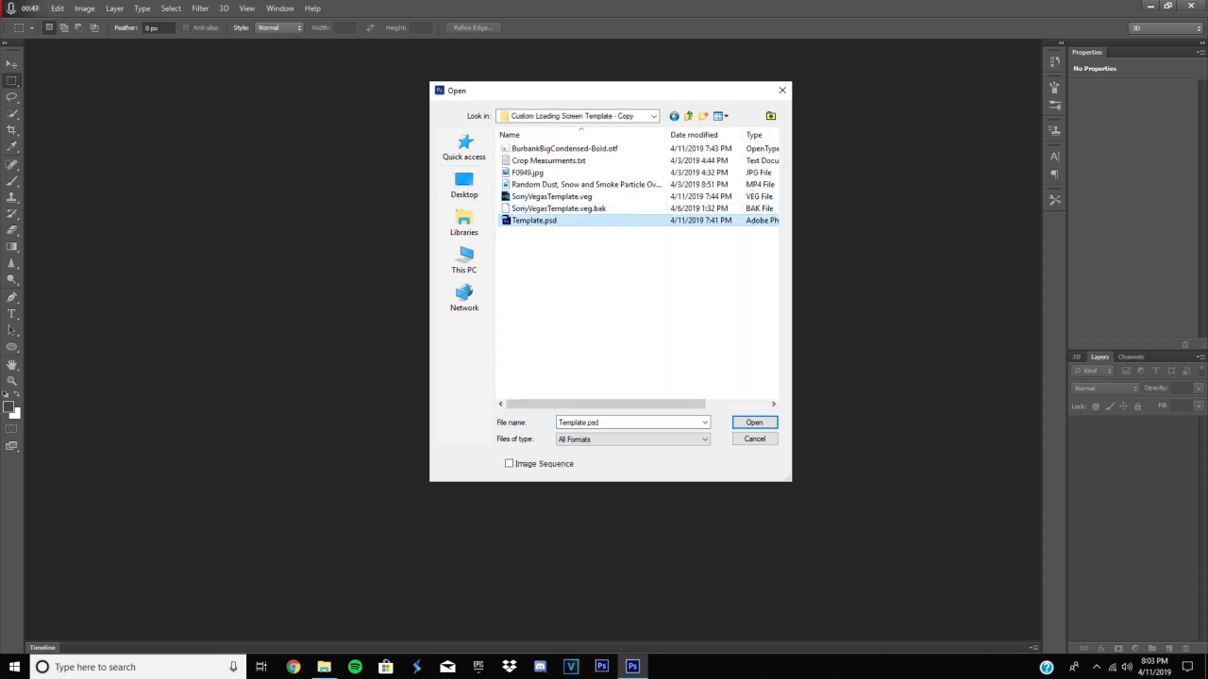
left_click(753, 423)
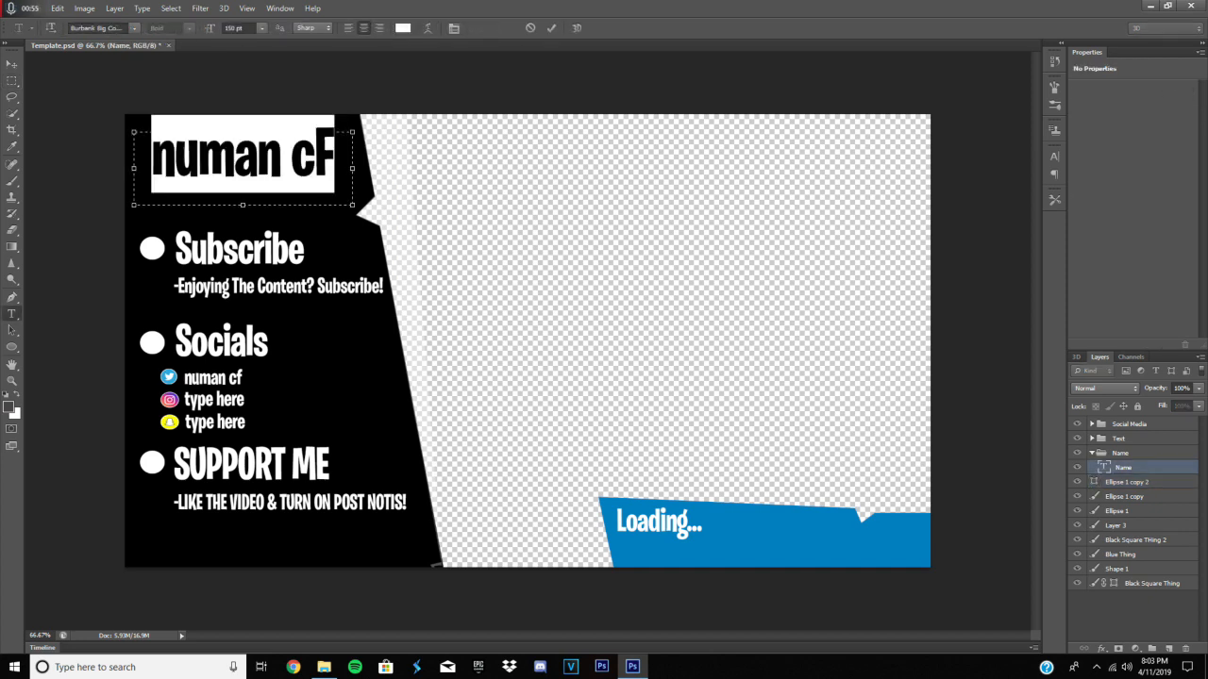
mouse_move(1078, 468)
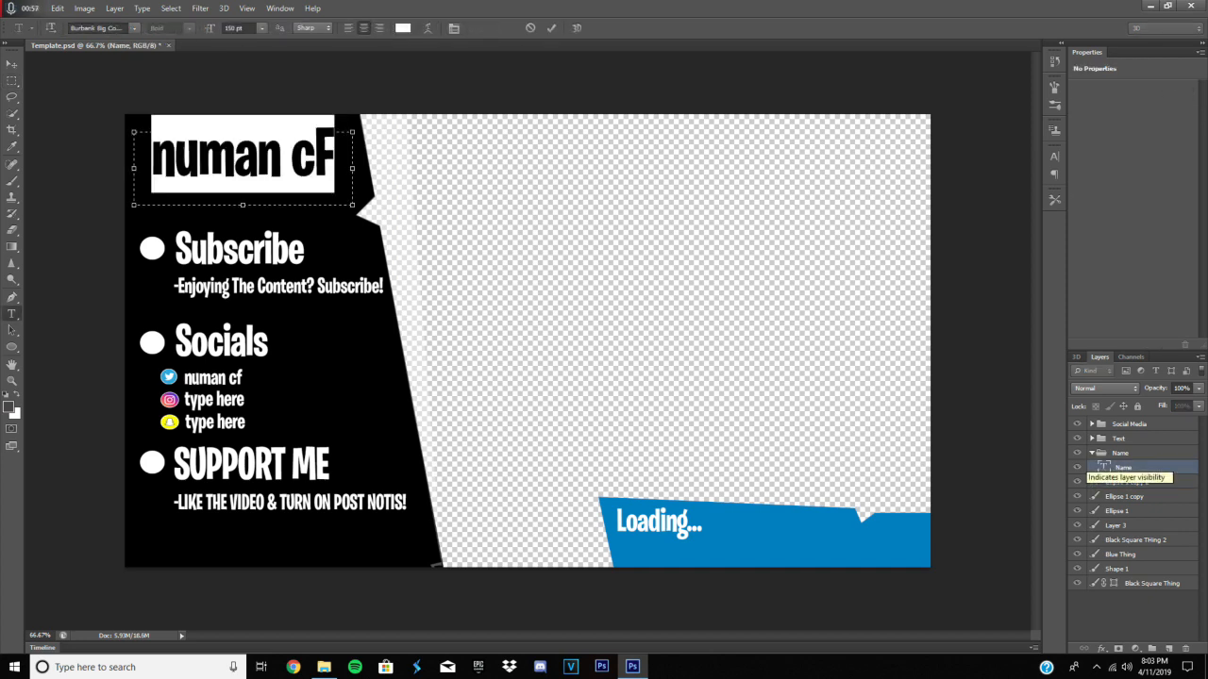
Replace the 'numan cF' name heading with 'Andrew'
type("Andrew")
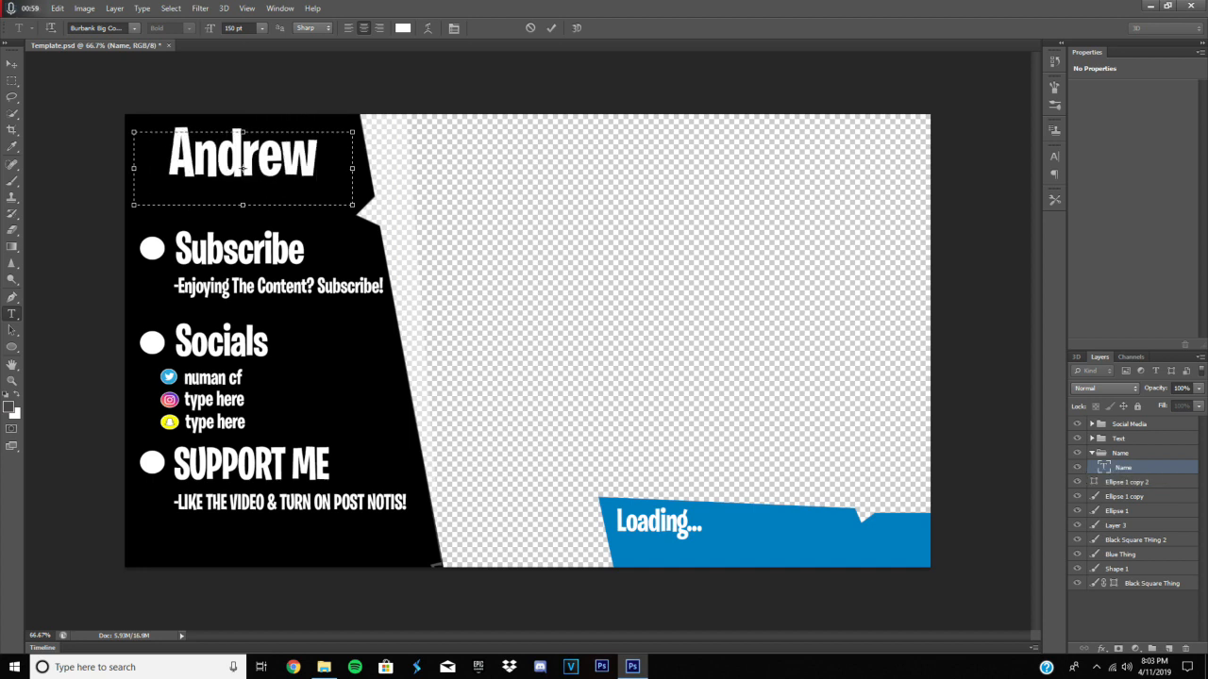
type("numan cF")
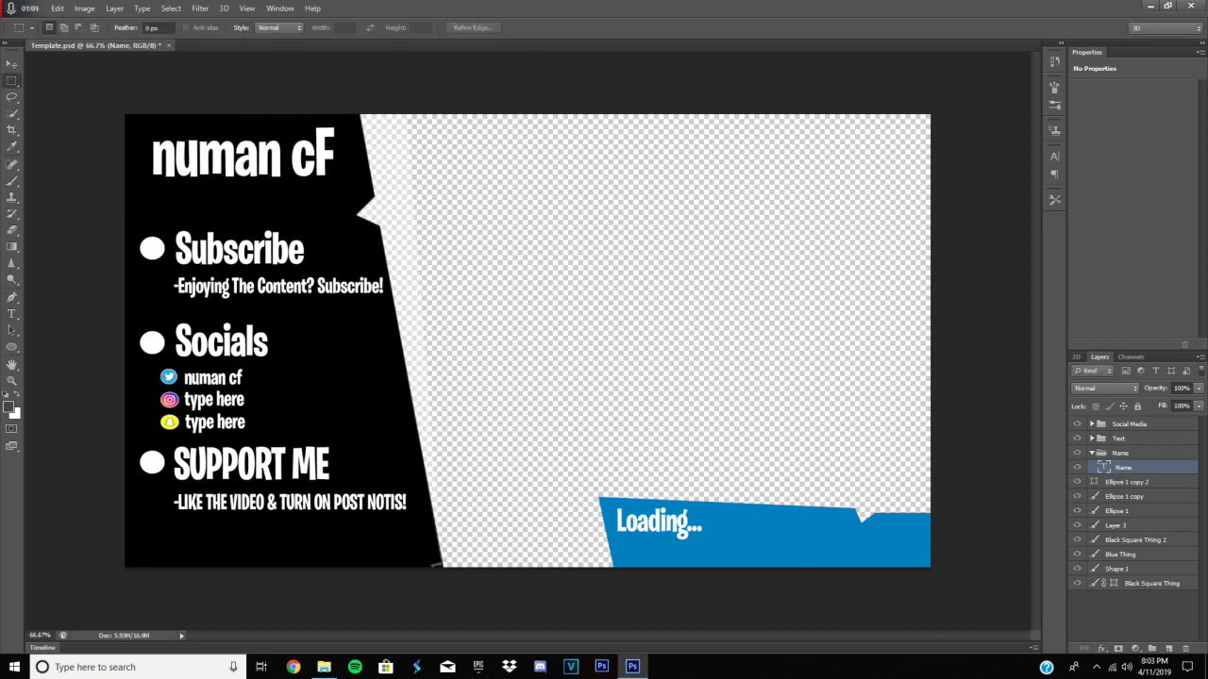
type("Andrew")
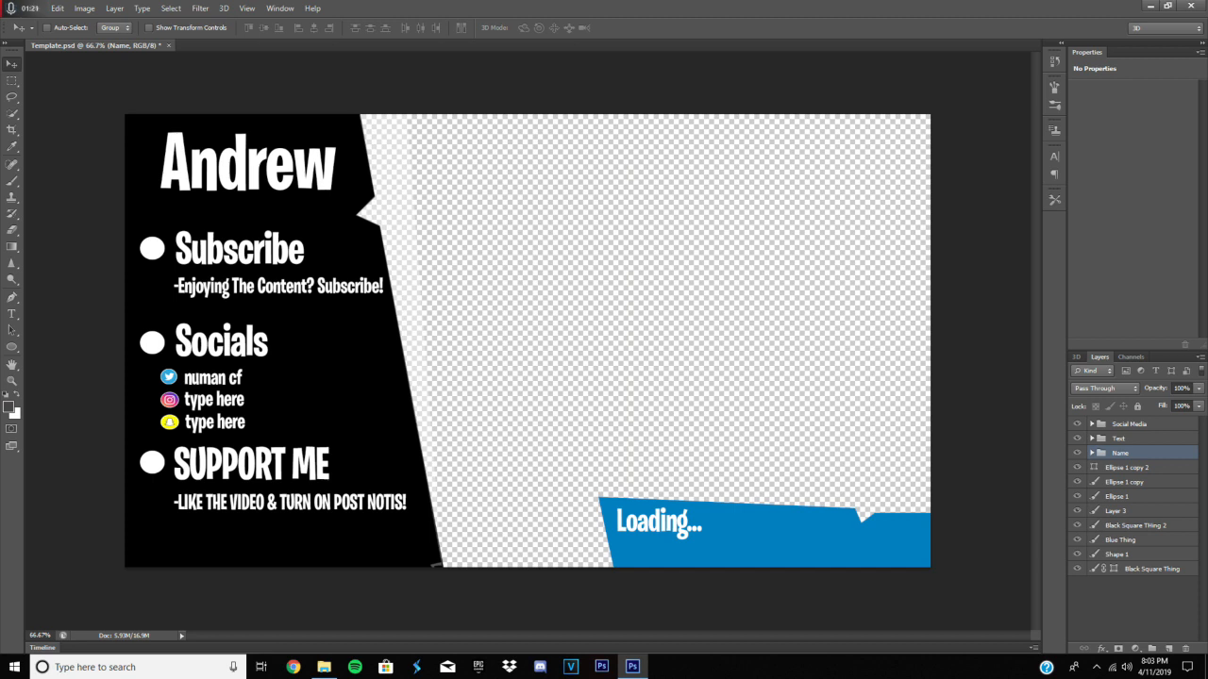
Overwrite the third 'type here' social line with the handle 'andrew' and commit it
left_click(1093, 422)
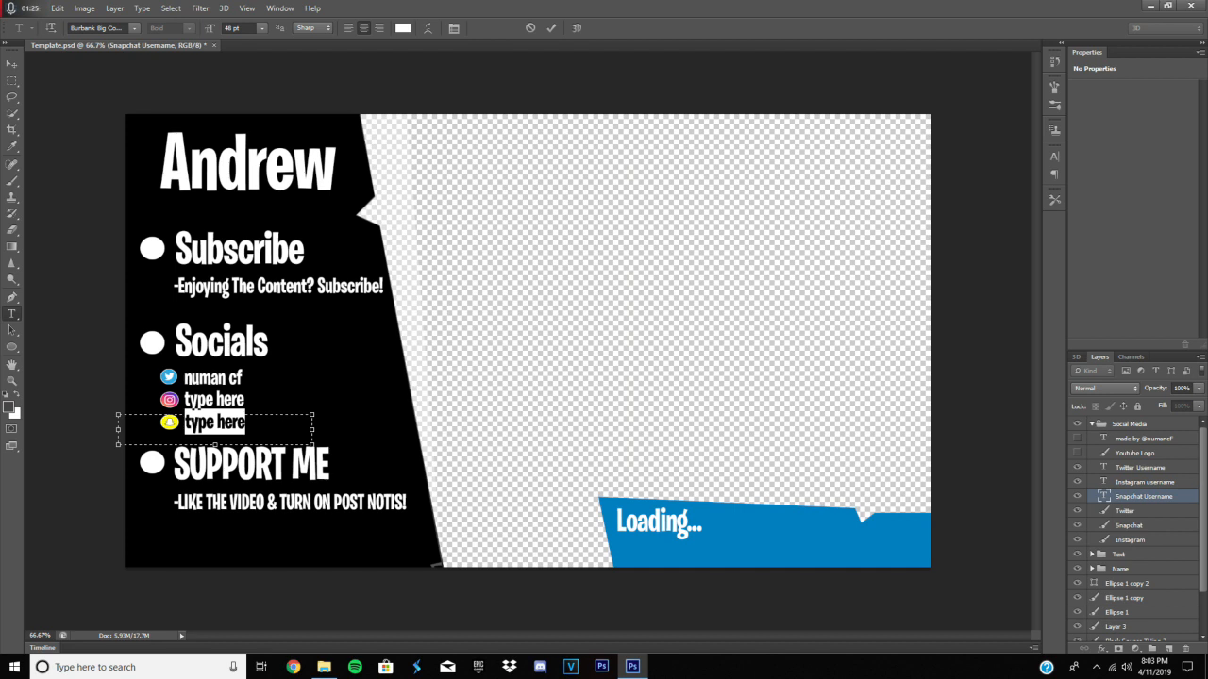
type("andrew")
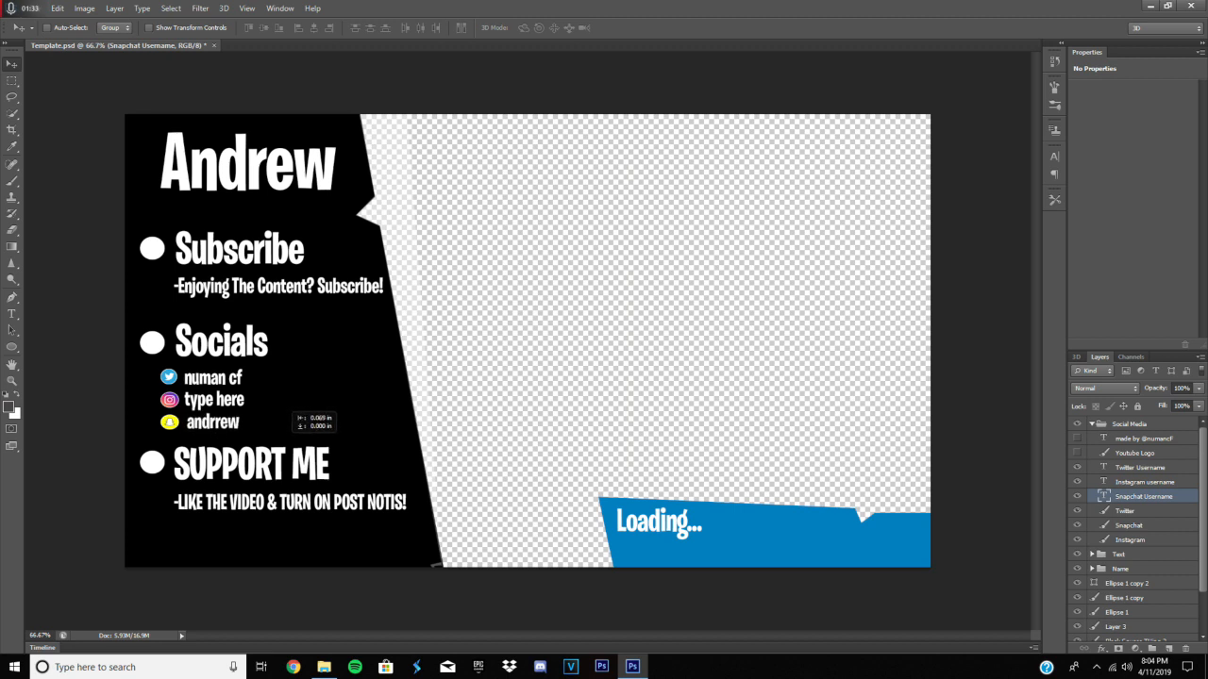
left_click(1134, 453)
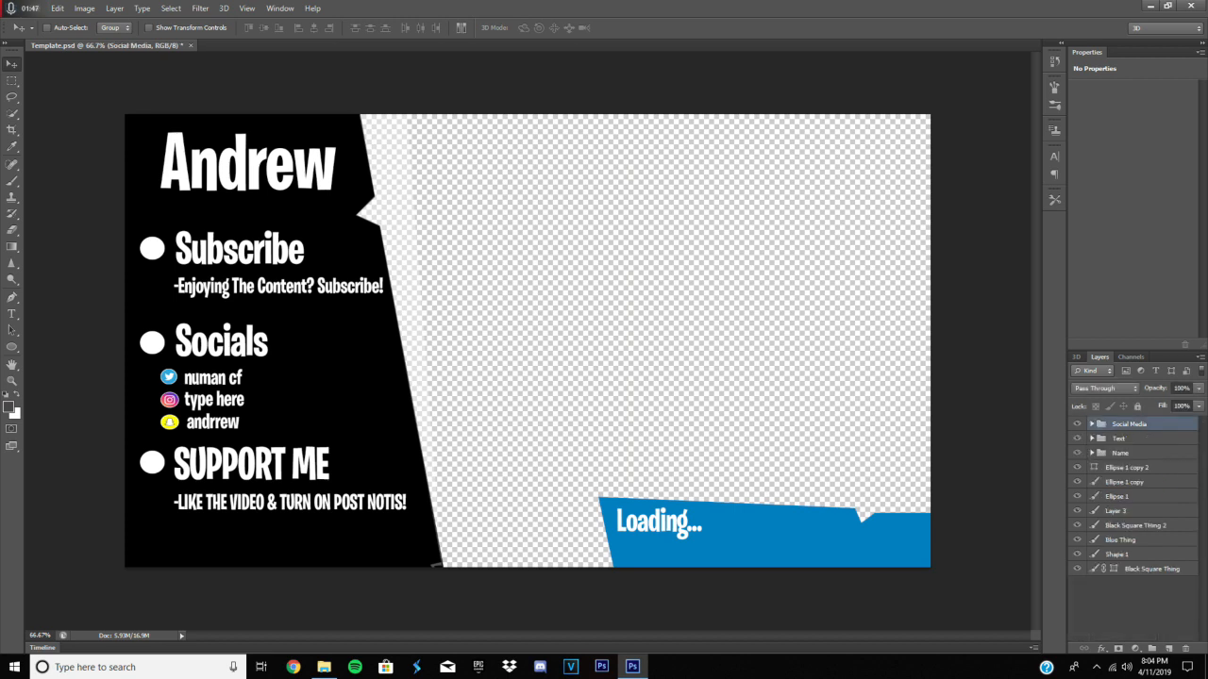
Rewrite the Subscribe heading as 'Follow my Twitch' and commit the edit
left_click(1093, 438)
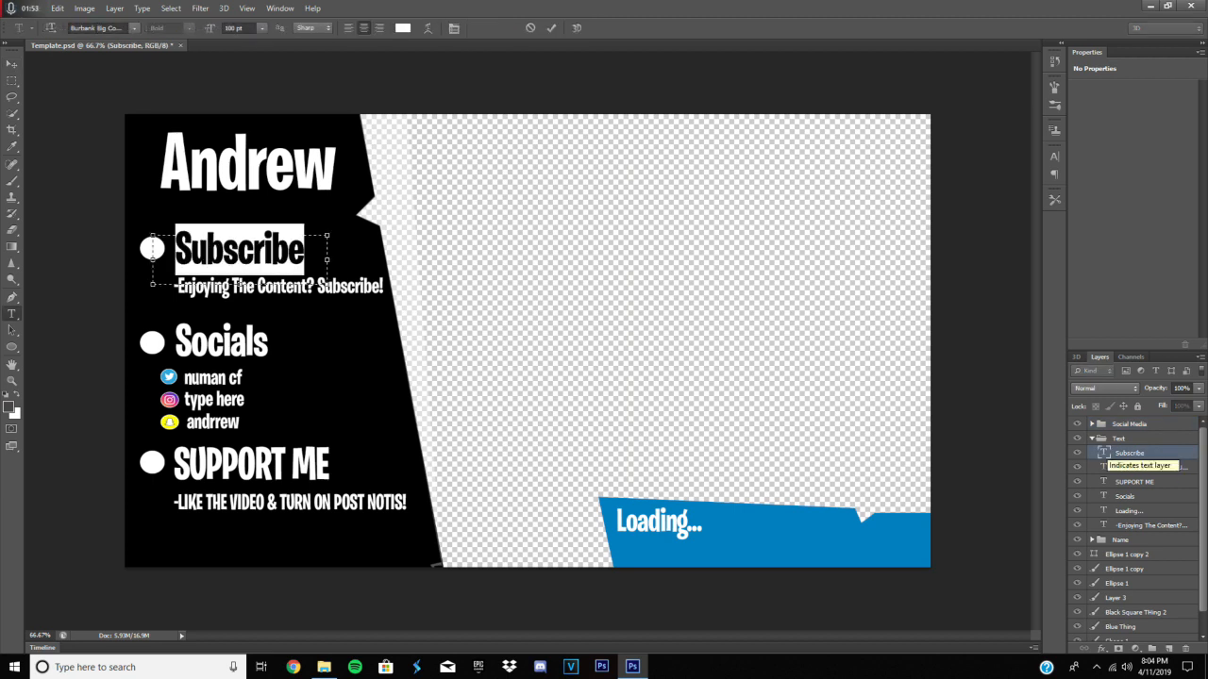
type("Follow my")
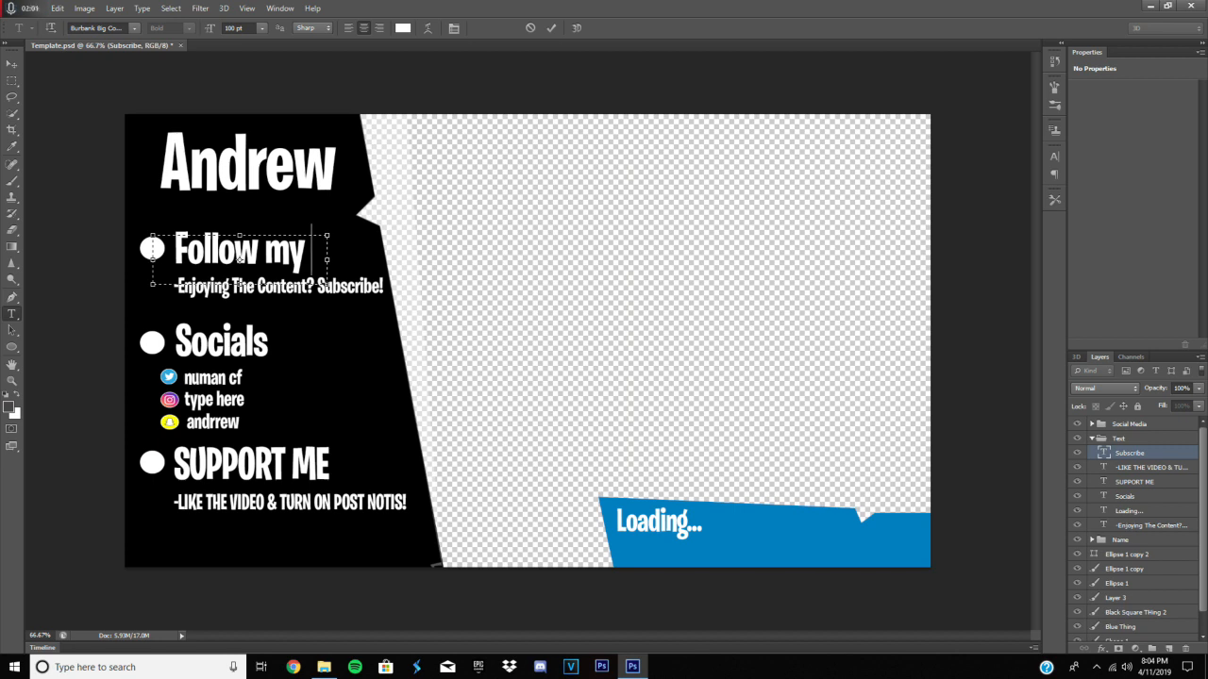
type("Twitch")
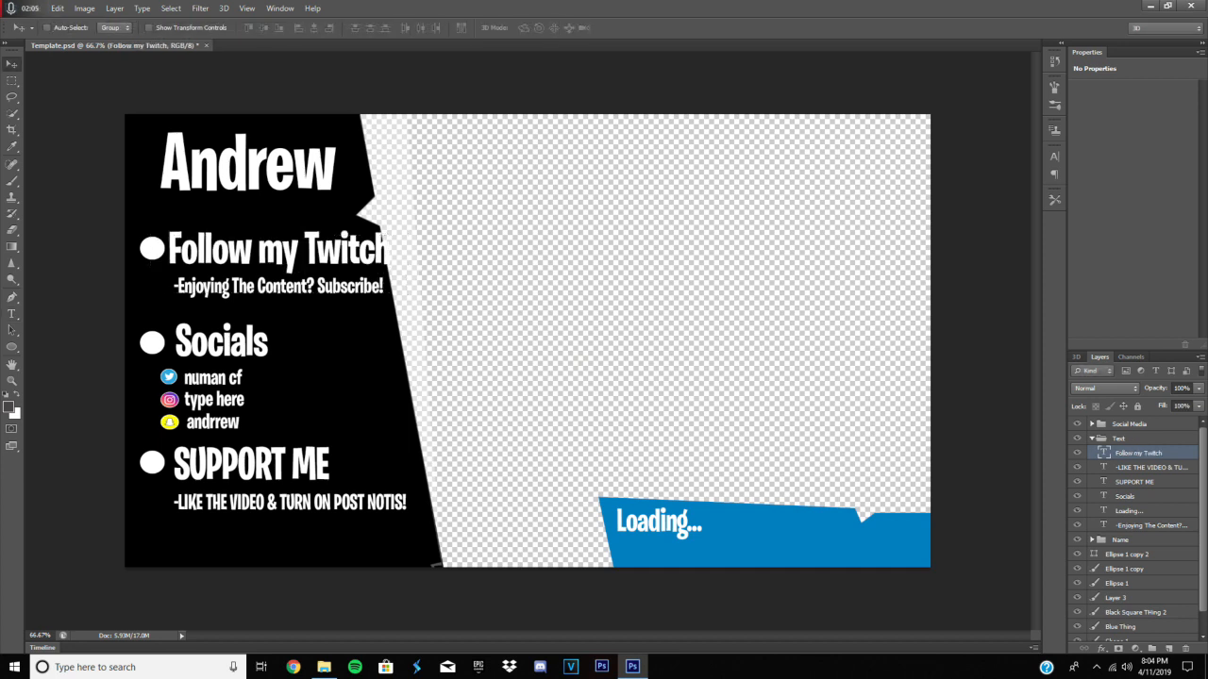
double_click(275, 249)
type("as;dlkf")
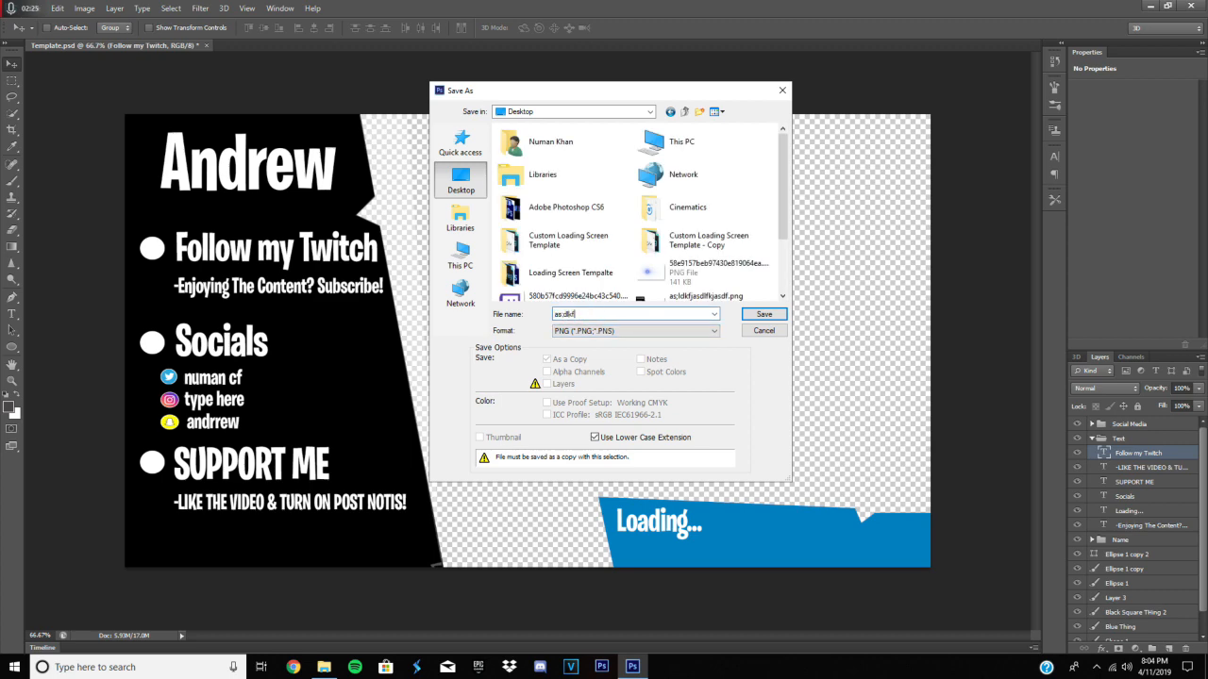
Save the overlay as a PNG with default compression, then quit Photoshop without further saving
left_click(763, 313)
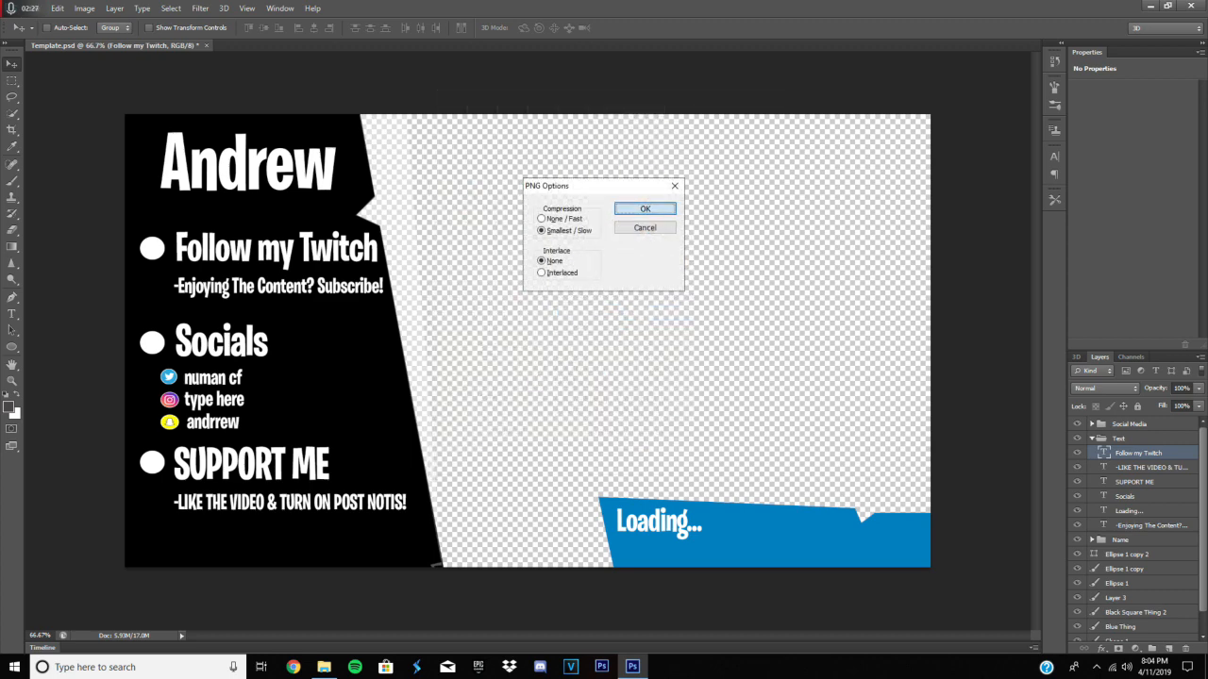
left_click(645, 208)
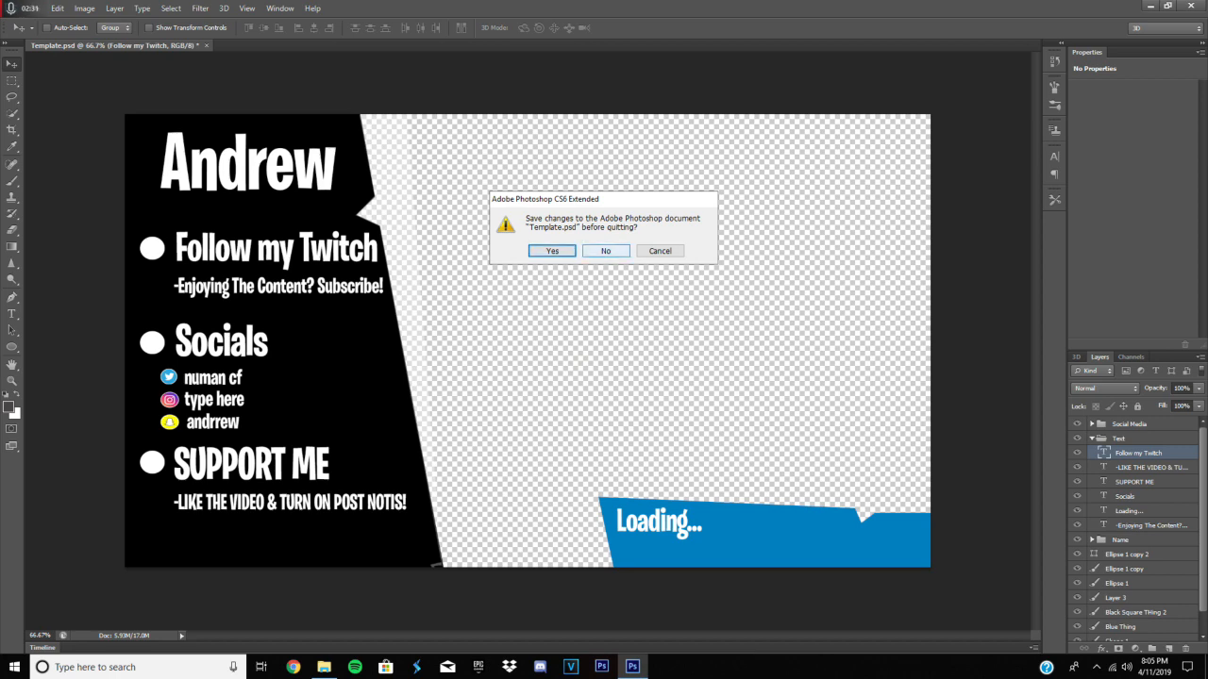
left_click(604, 251)
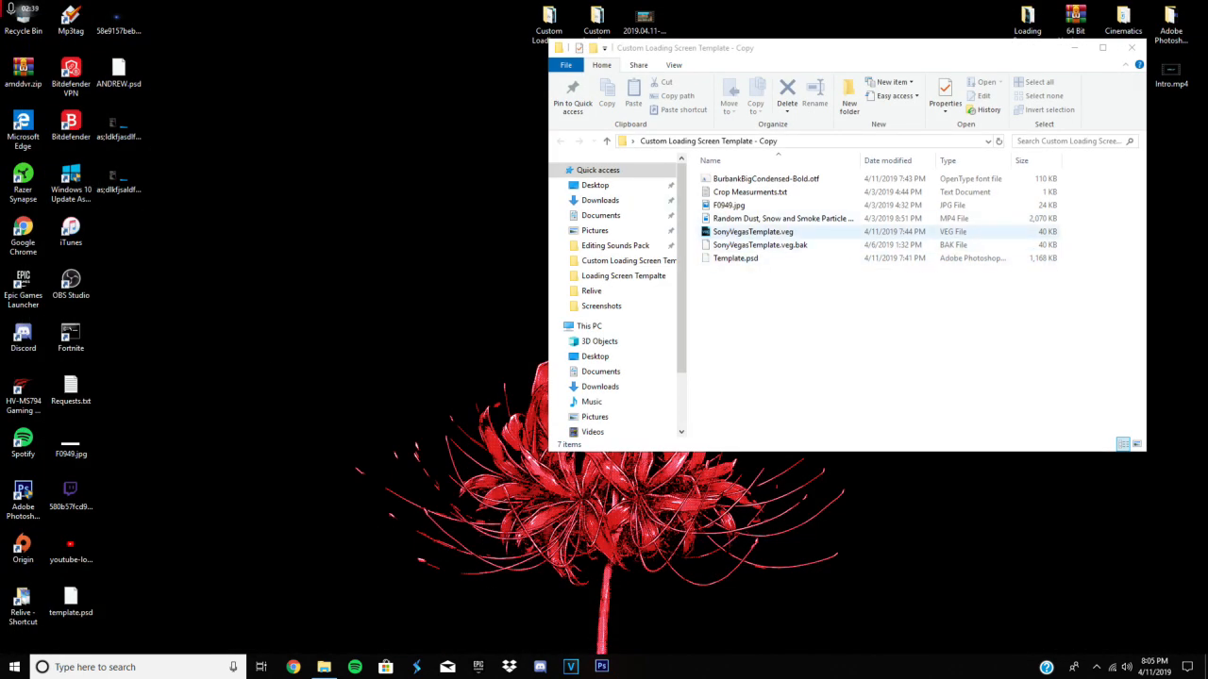
Open SonyVegasTemplate.veg from the template copy folder into VEGAS Pro
left_click(753, 230)
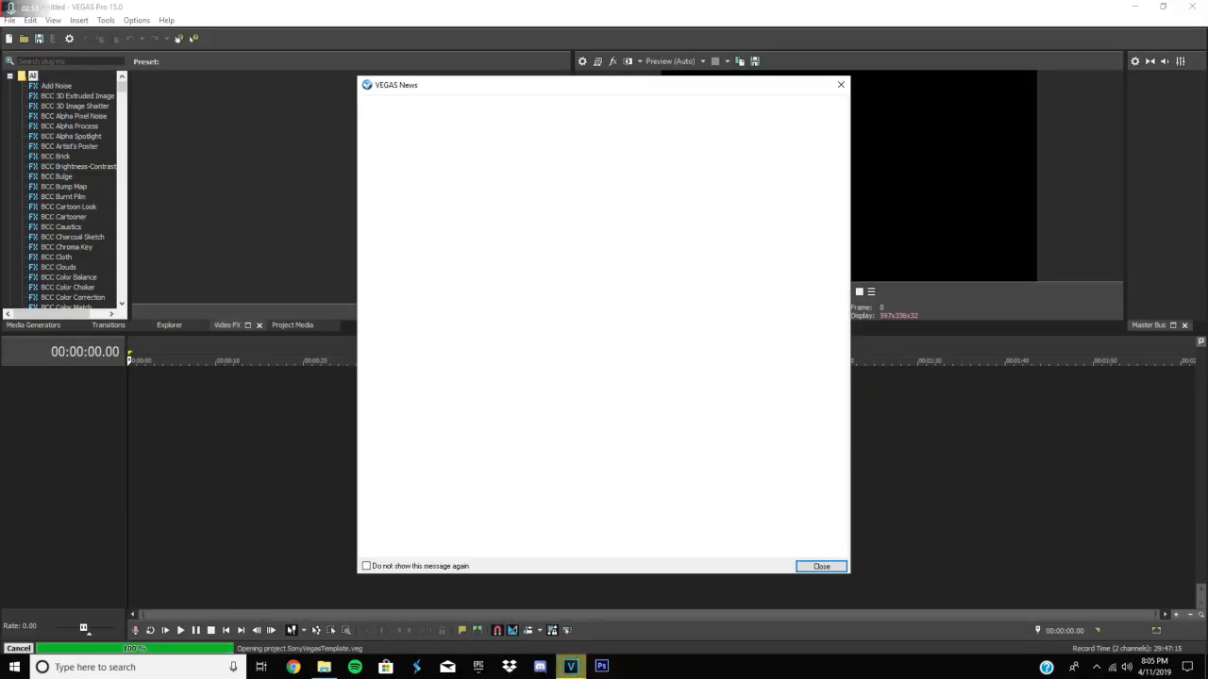
Dismiss the VEGAS News window so the template project finishes loading
left_click(819, 566)
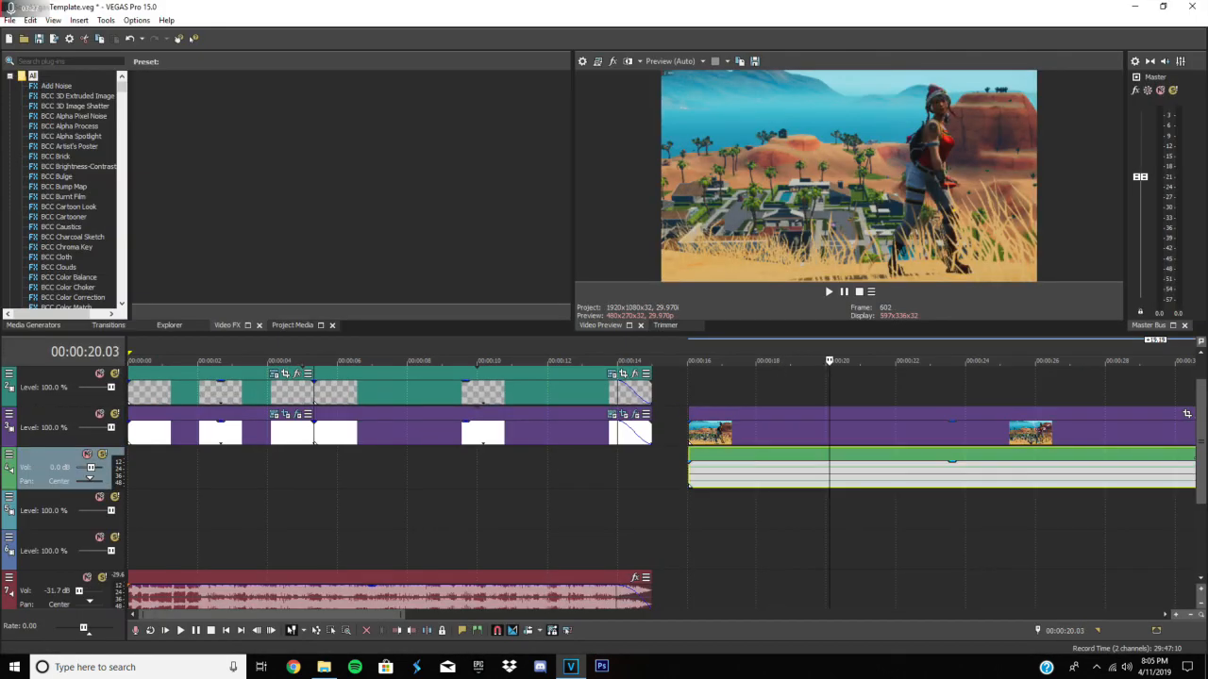
Trim the replay clip event down to the current time selection
right_click(915, 462)
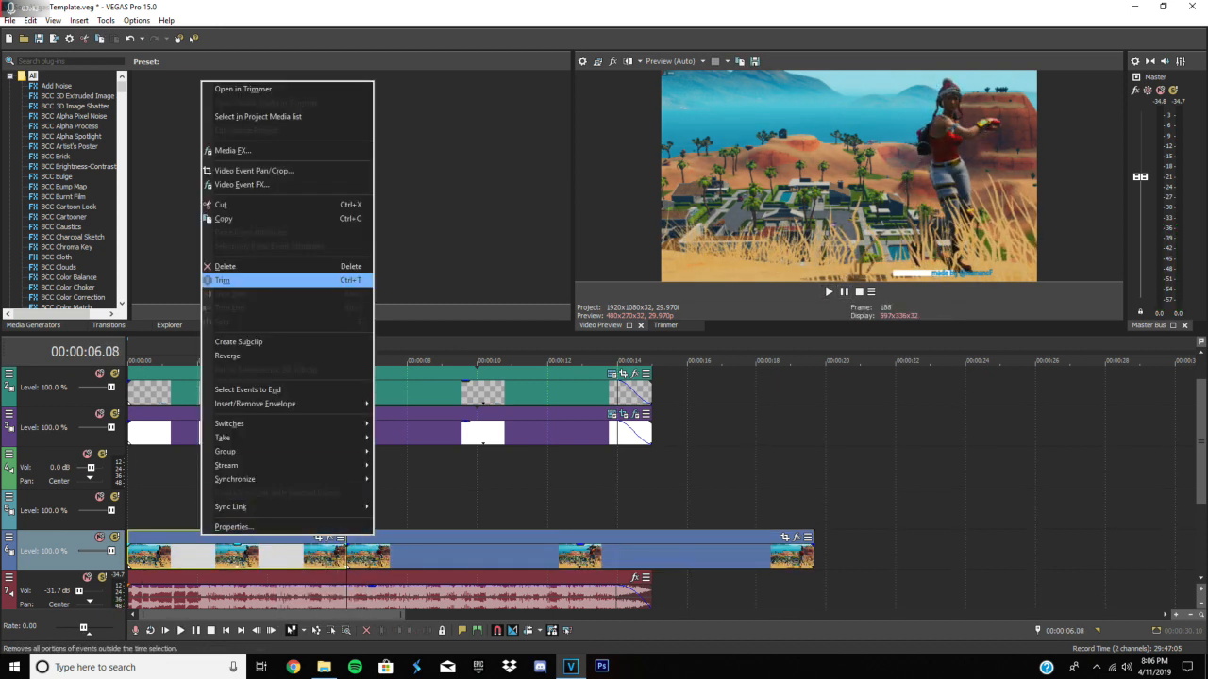
left_click(222, 279)
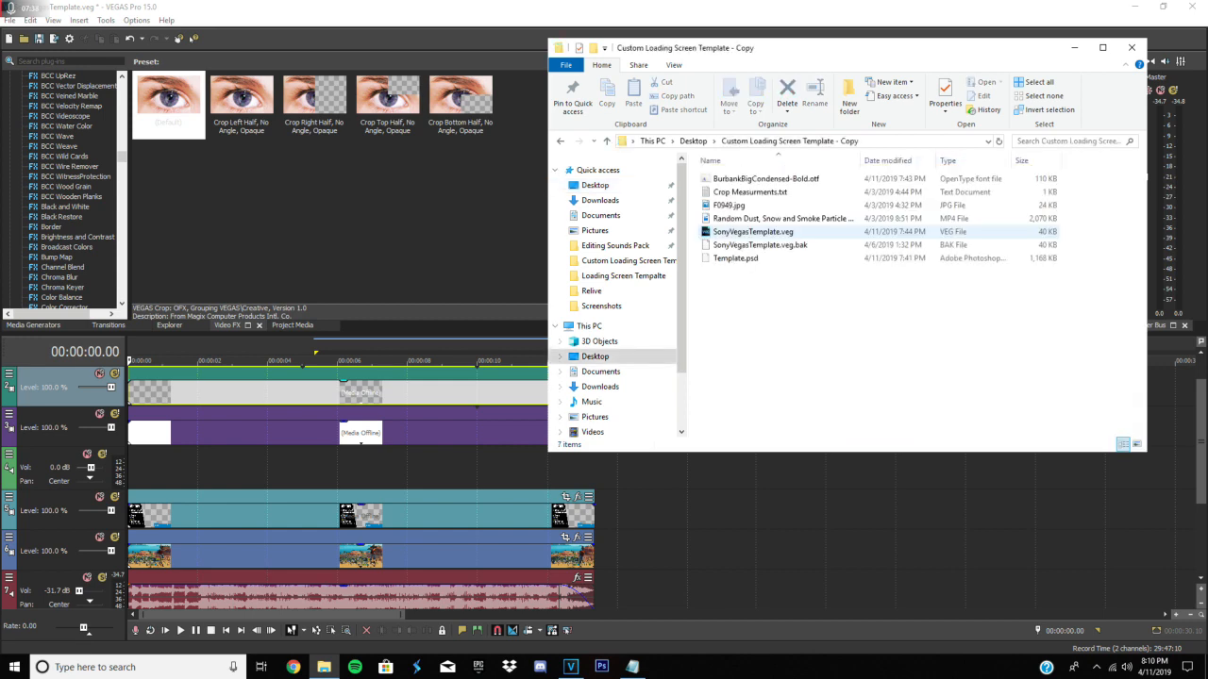
Place the Andrew PNG overlay on the top track and set its compositing so it layers over the gameplay
left_click(783, 219)
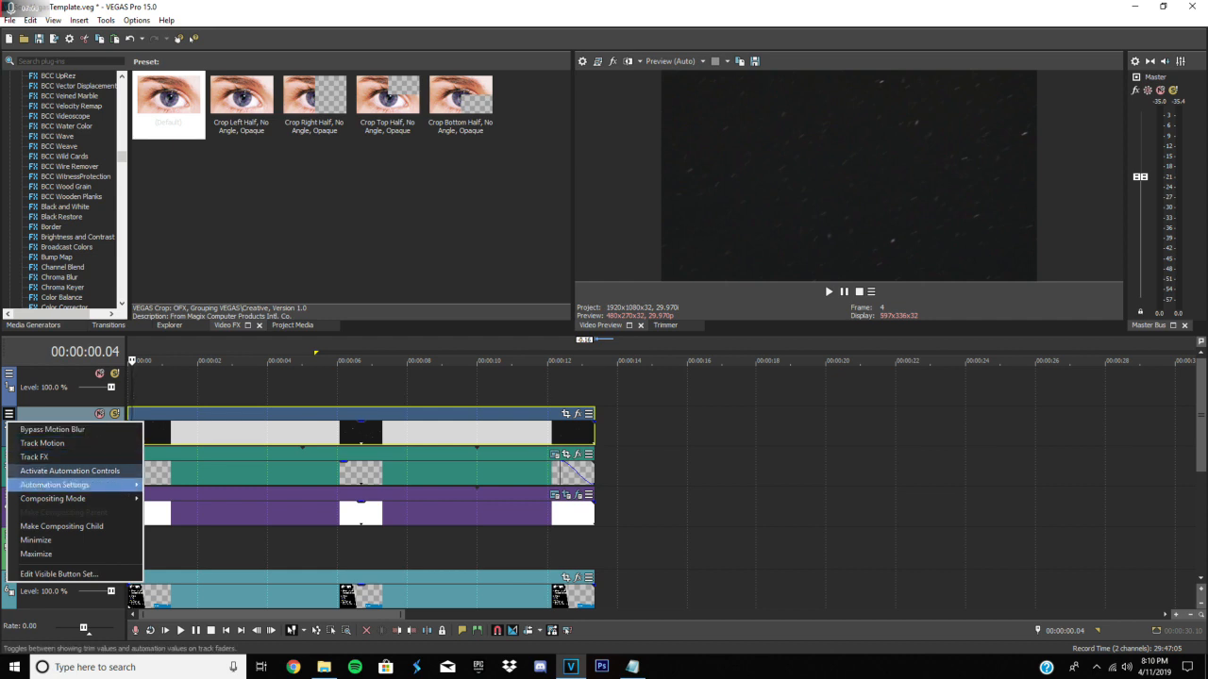
left_click(53, 498)
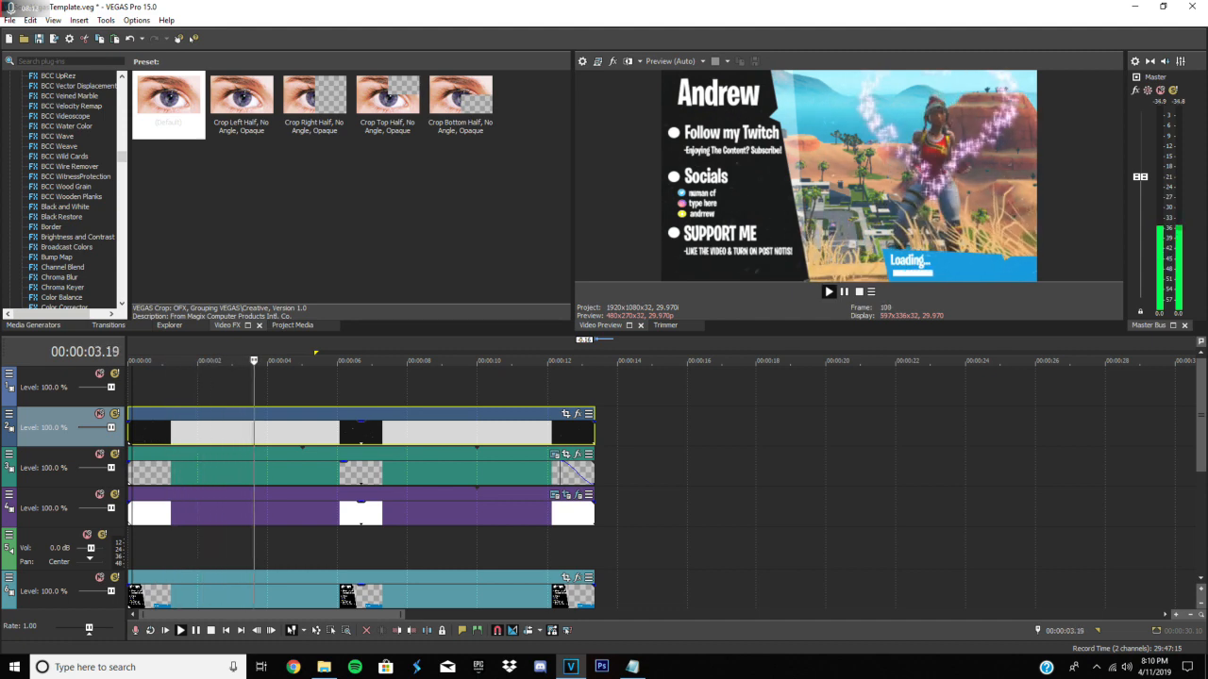
Render the project as SonyVegasTemplate.mp4 using MAGIX AVC/AAC Internet HD 1080p into D:\Relive
left_click(10, 19)
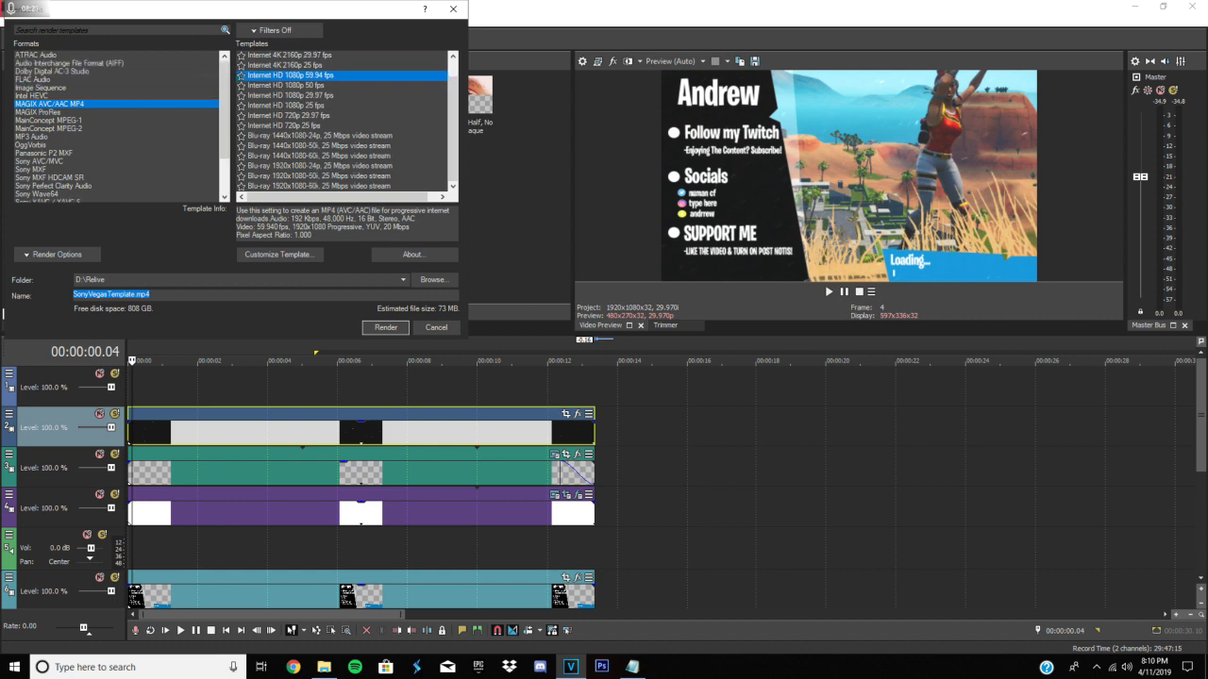
scroll("down", 3)
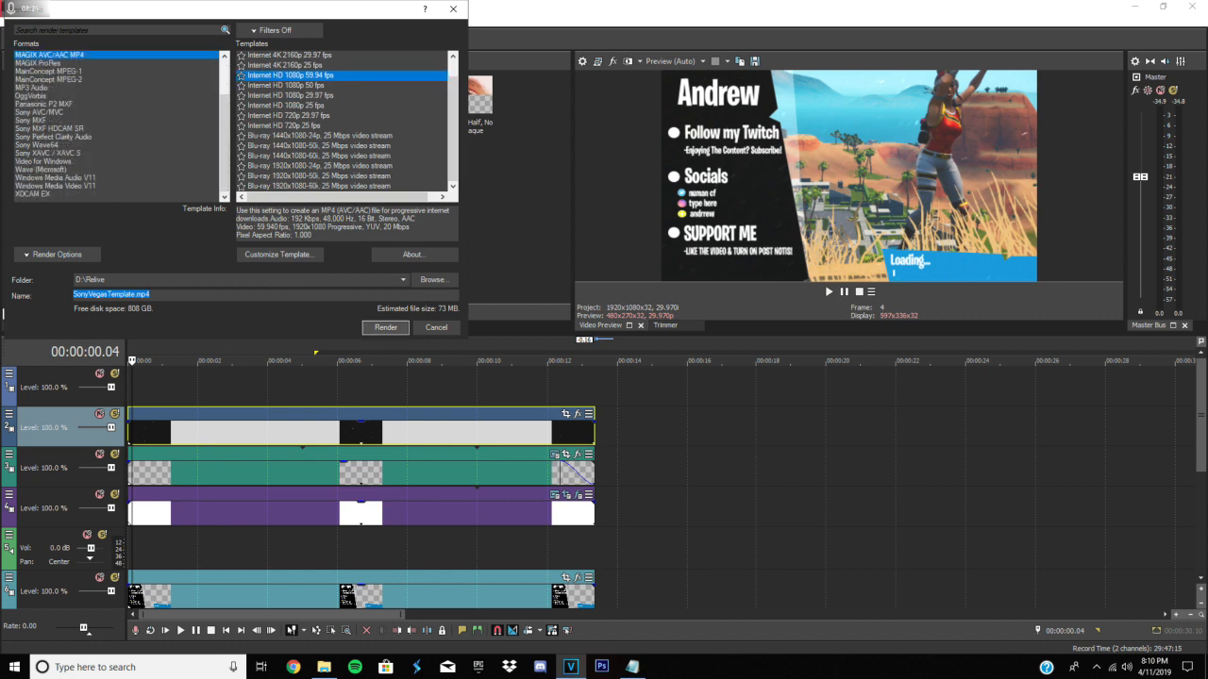
left_click(385, 328)
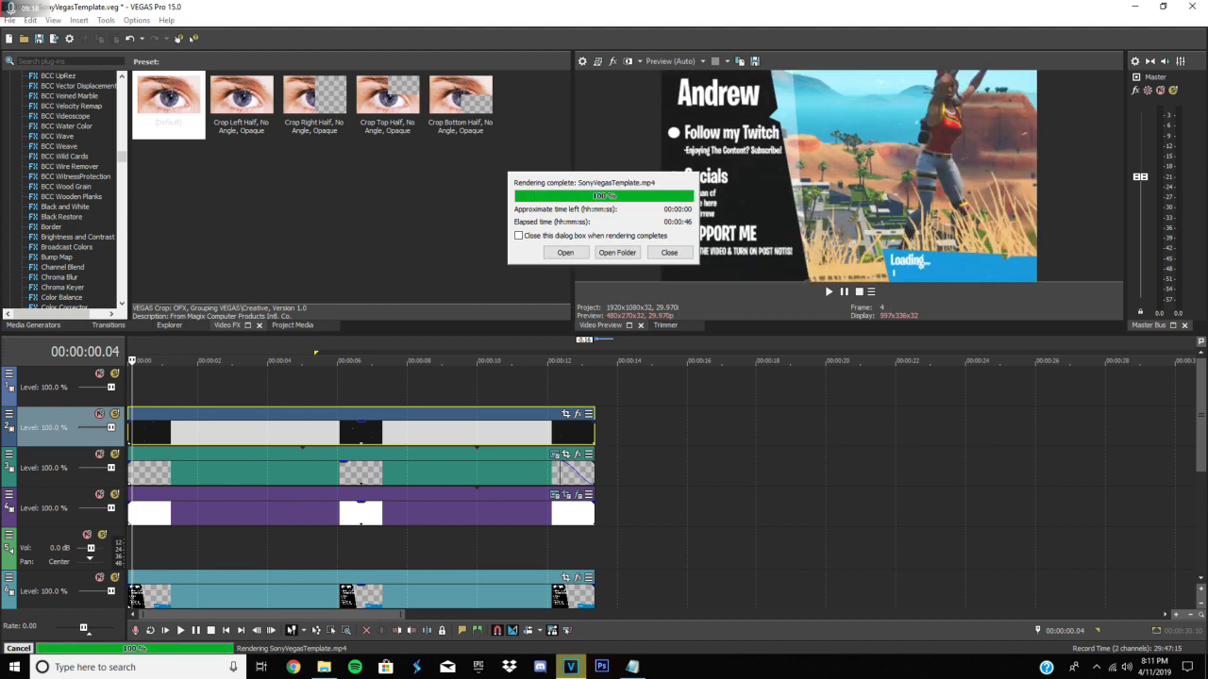
left_click(668, 252)
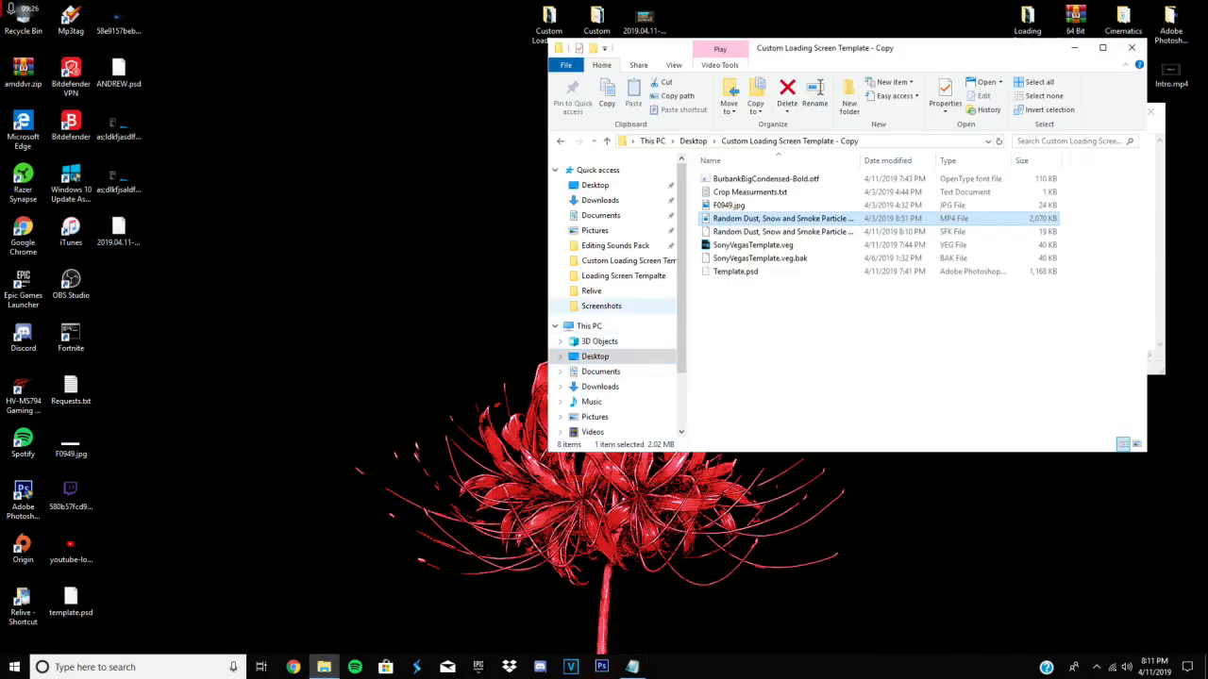
Browse the Relive folder down to the rendered SonyVegasTemplate.mp4 among the replay clips
left_click(592, 291)
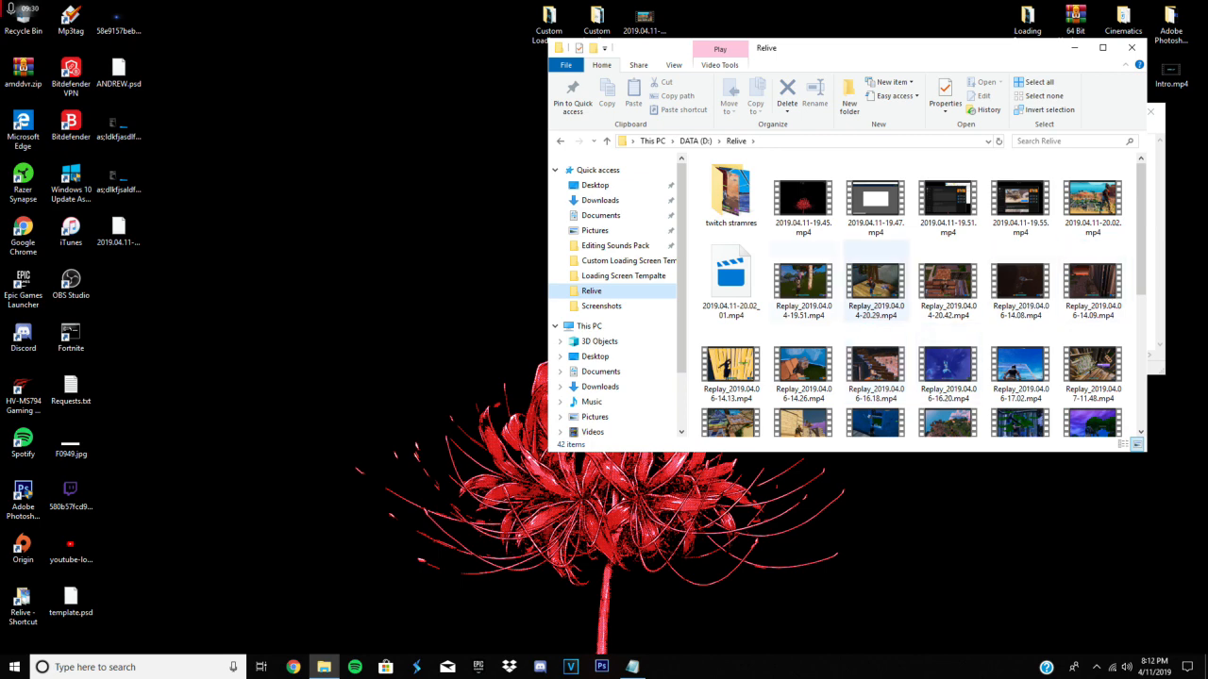
scroll("down", 3)
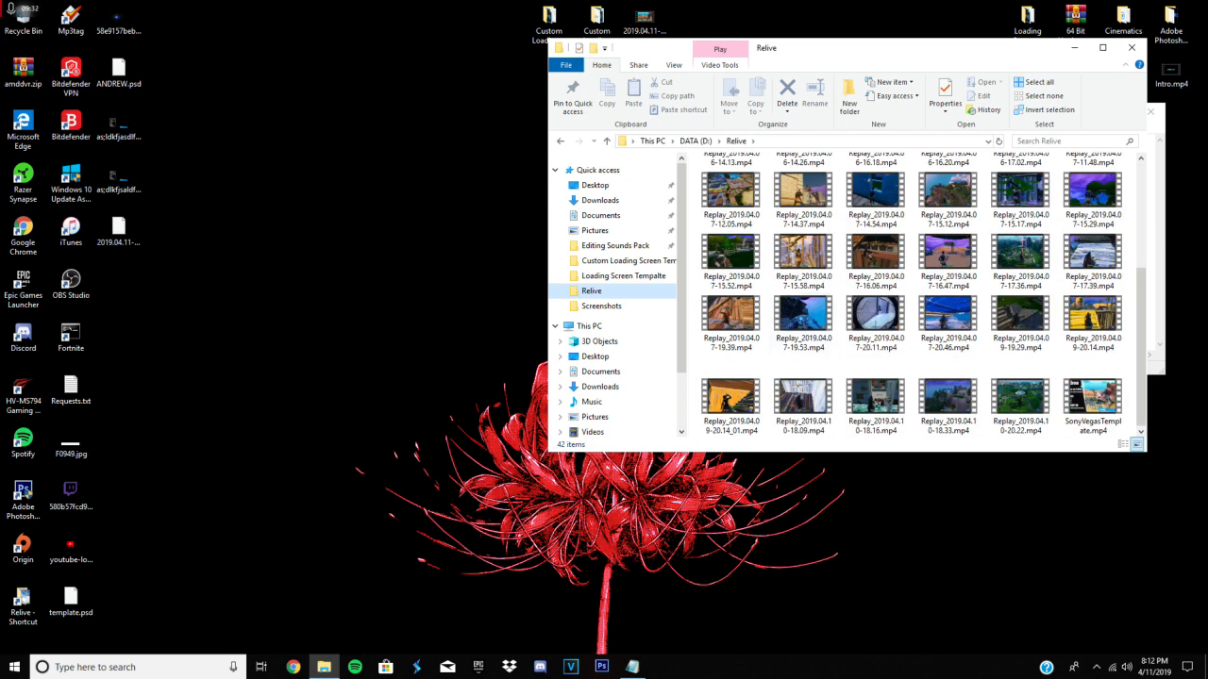